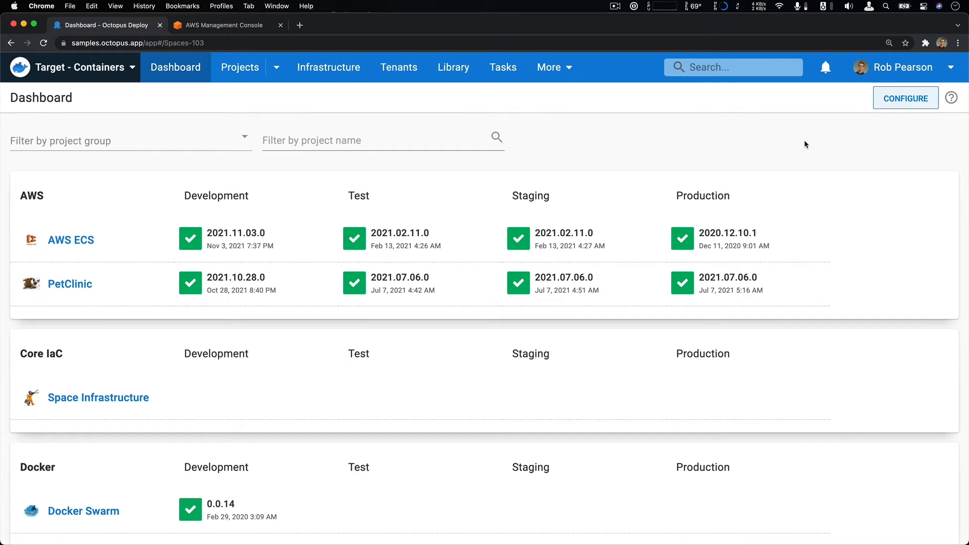
pyautogui.moveTo(849, 142)
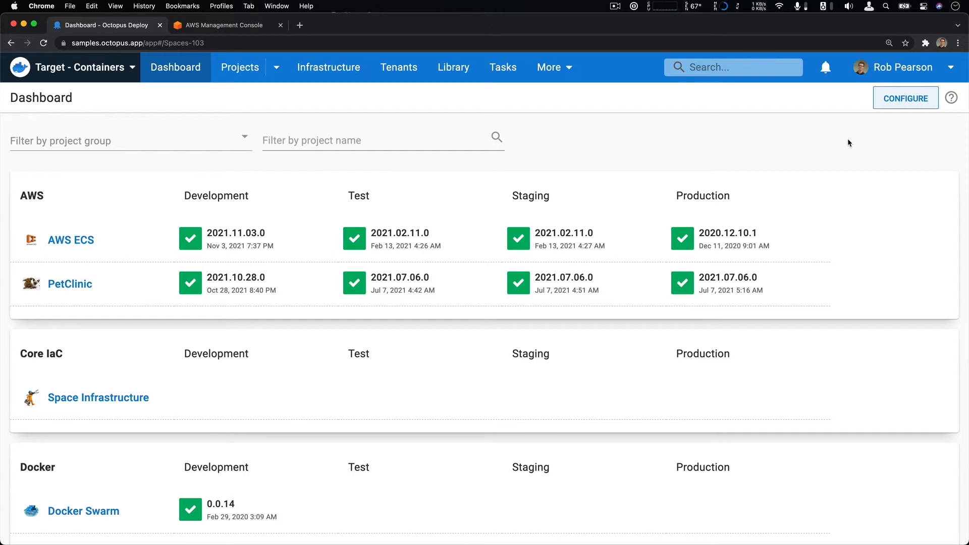
pyautogui.moveTo(872, 138)
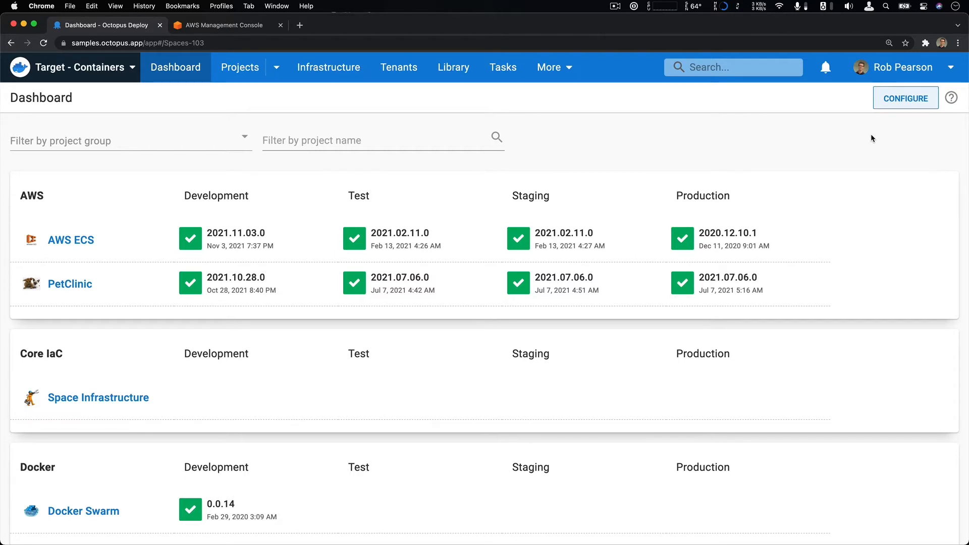
# - Show the Infrastructure overview with its environments, deployment targets and target roles
pyautogui.click(328, 67)
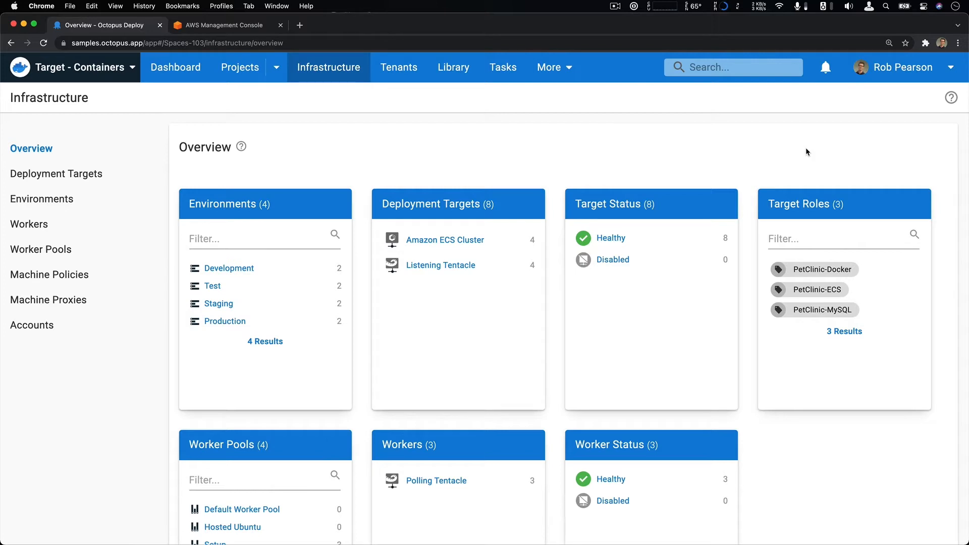
# - Review the AWS-OctopusSamples account's credentials, then head to the Environments page
pyautogui.click(32, 325)
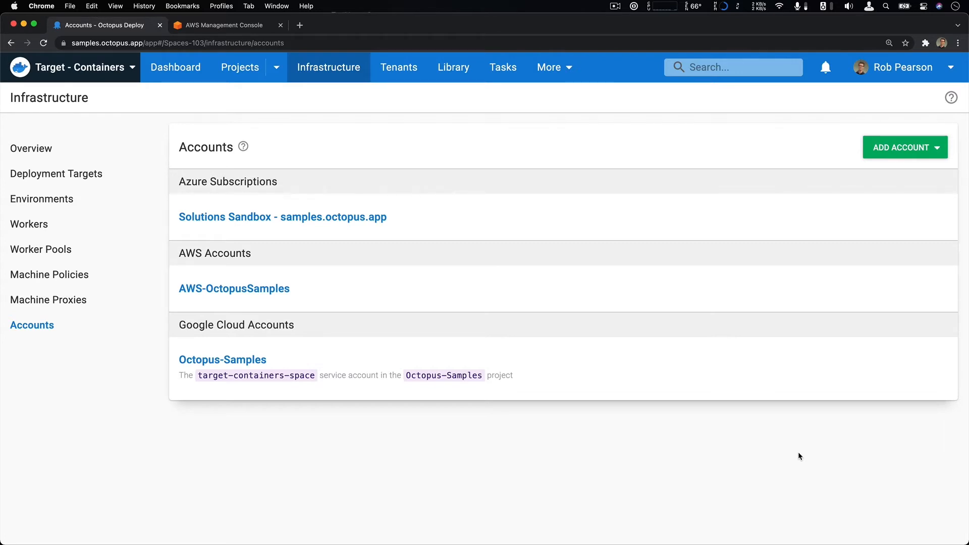
pyautogui.click(222, 359)
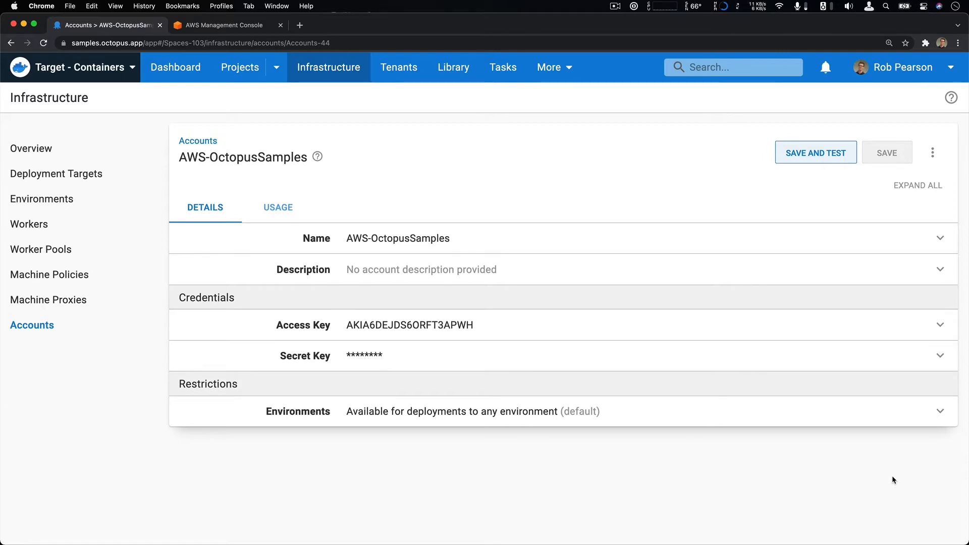
pyautogui.click(42, 199)
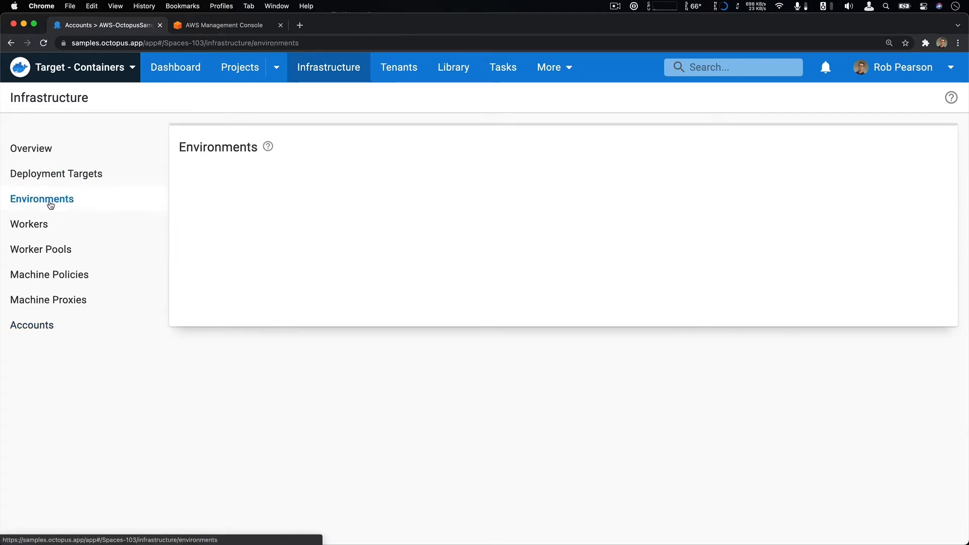
# - Show the Samples-Target-Containers-Development ECS target's settings under the Development environment
pyautogui.click(41, 198)
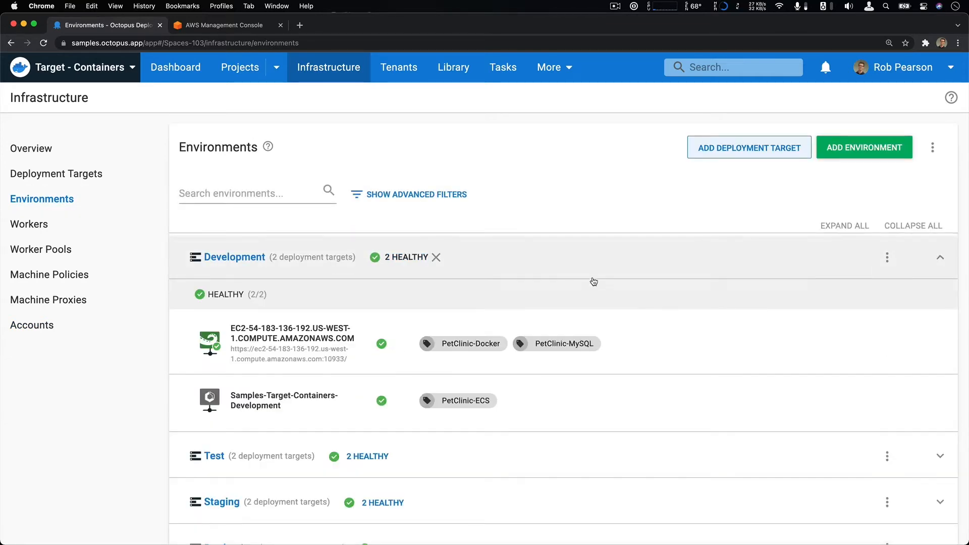
pyautogui.moveTo(918, 191)
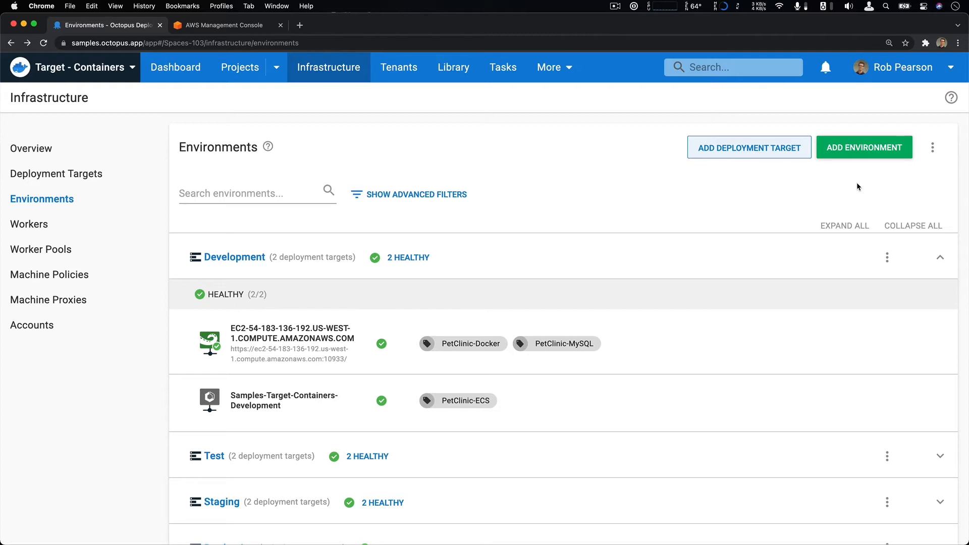
pyautogui.moveTo(277, 393)
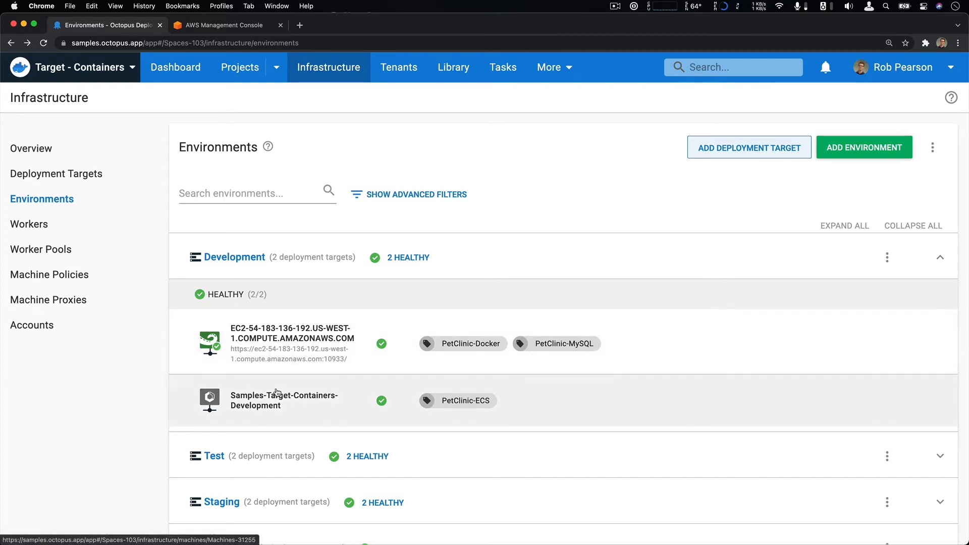
pyautogui.click(284, 400)
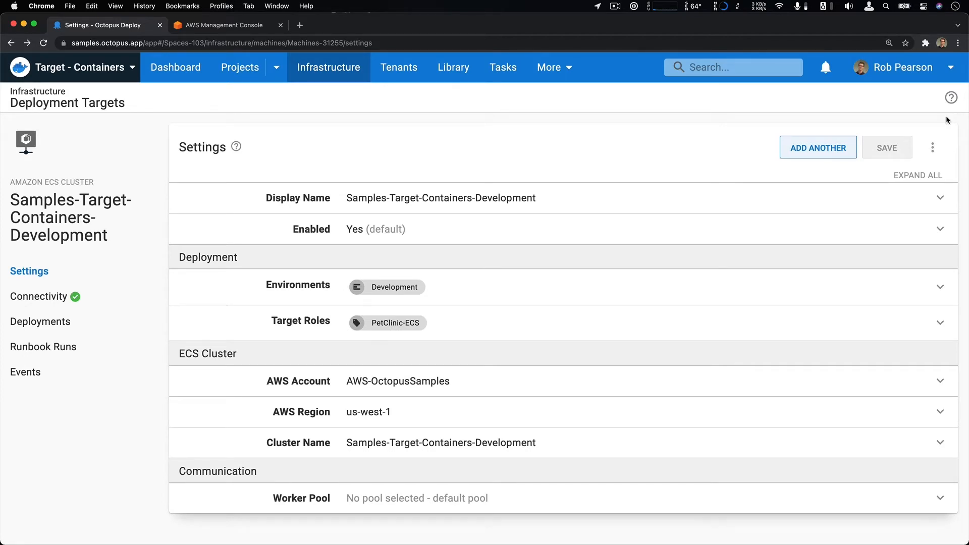
pyautogui.moveTo(697, 370)
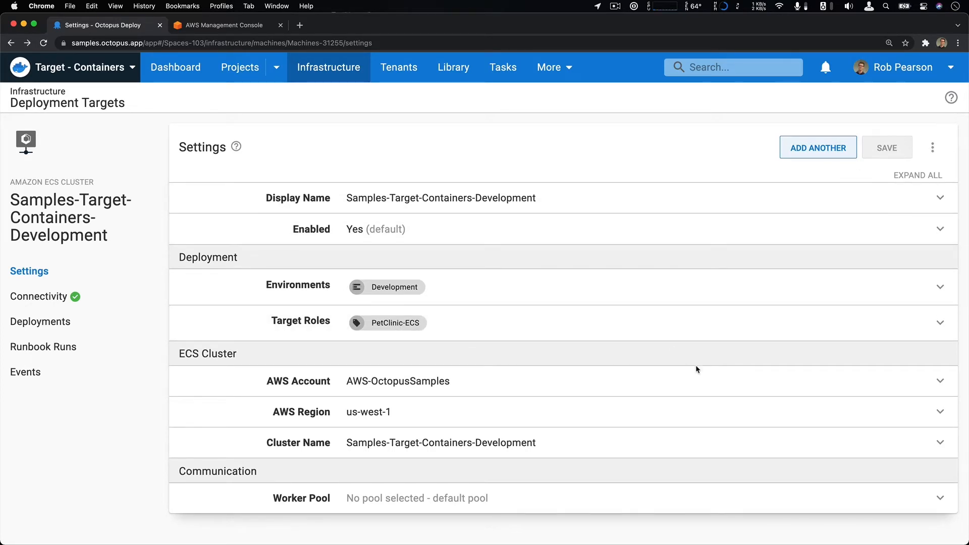
pyautogui.moveTo(734, 383)
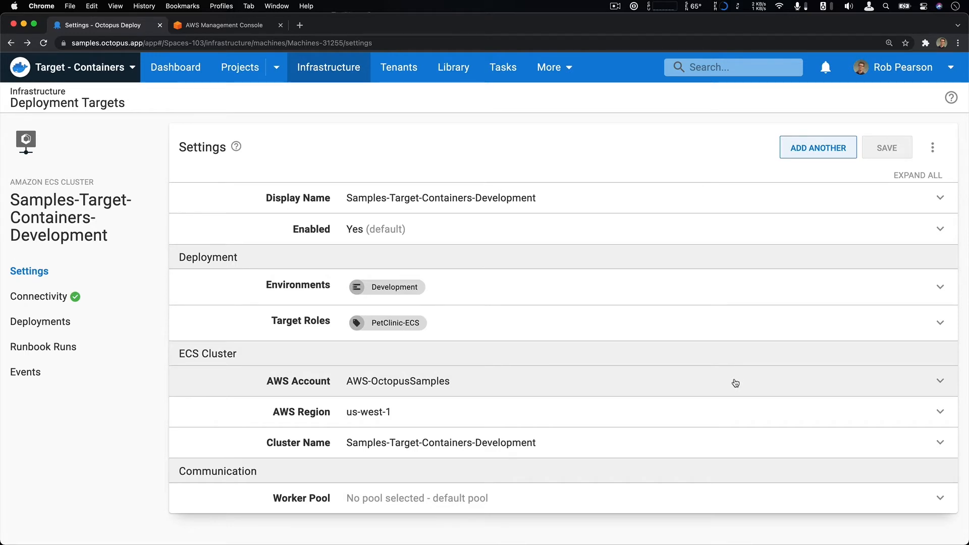
pyautogui.moveTo(944, 122)
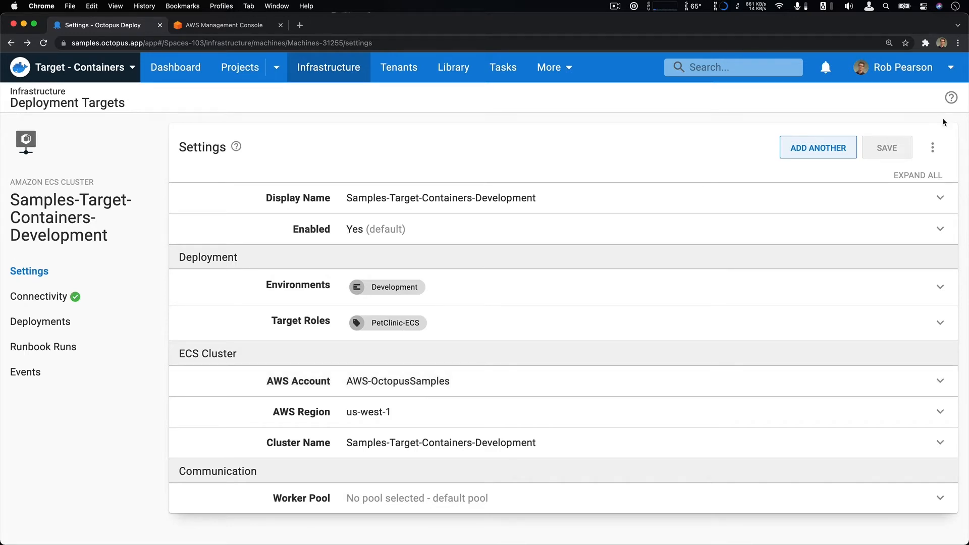
pyautogui.moveTo(454, 67)
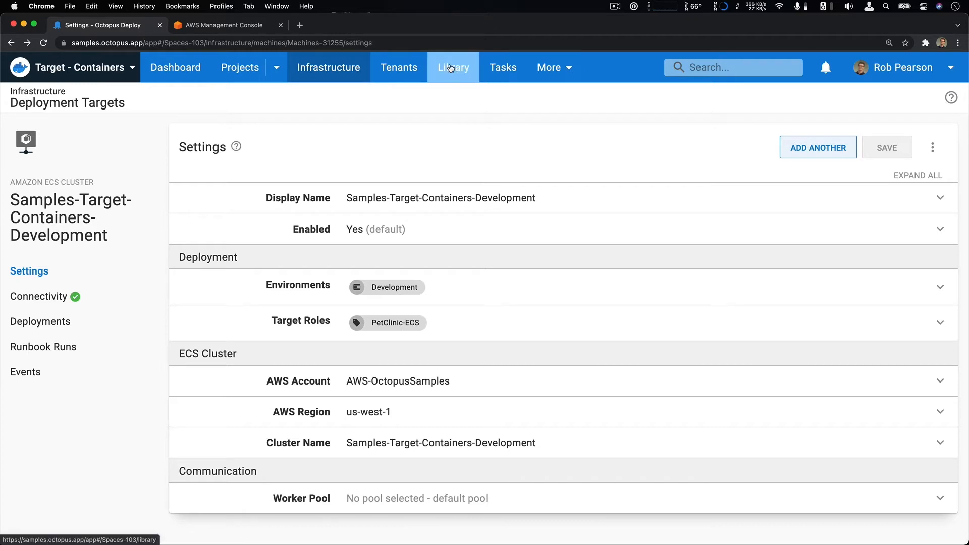
# - Review the AWS ECR external feed's settings in the Library
pyautogui.click(452, 68)
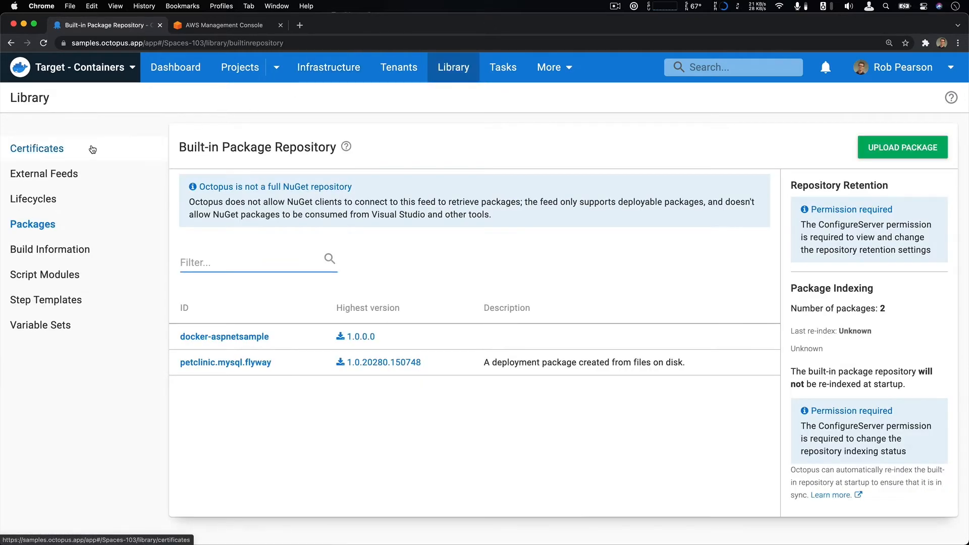
pyautogui.click(43, 174)
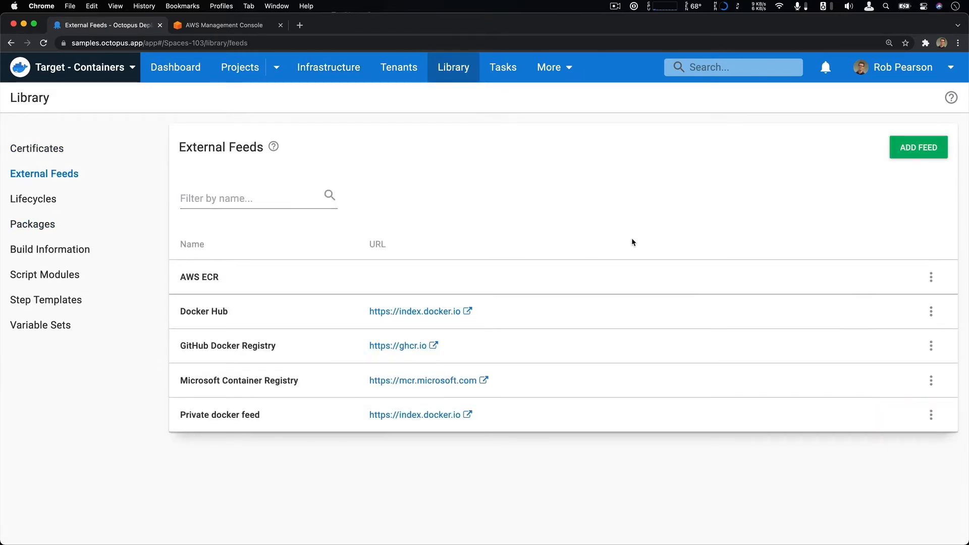
pyautogui.click(199, 276)
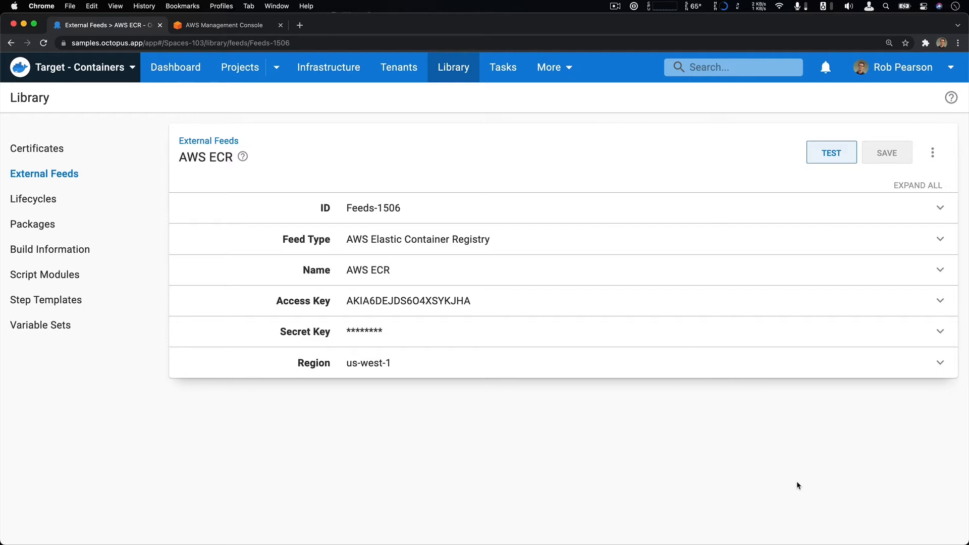
# - Return to the Dashboard and bring up the AWS ECS project's release overview
pyautogui.click(176, 68)
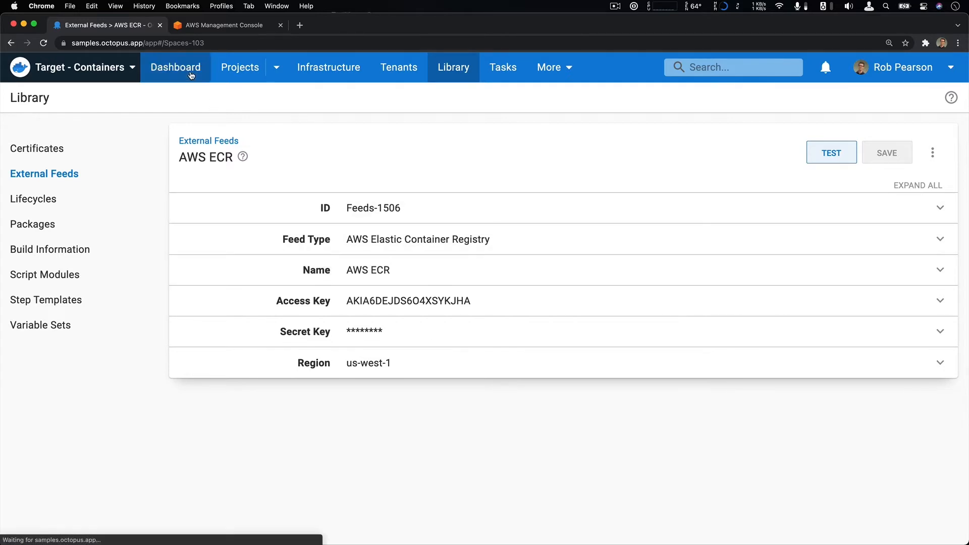
pyautogui.click(240, 67)
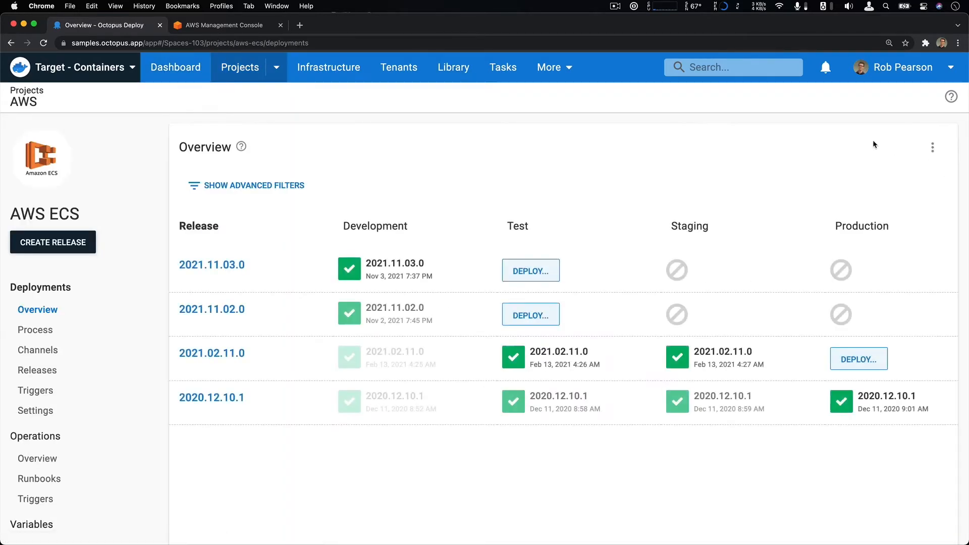
# - Show the AWS ECS project's four-step deployment process
pyautogui.click(35, 329)
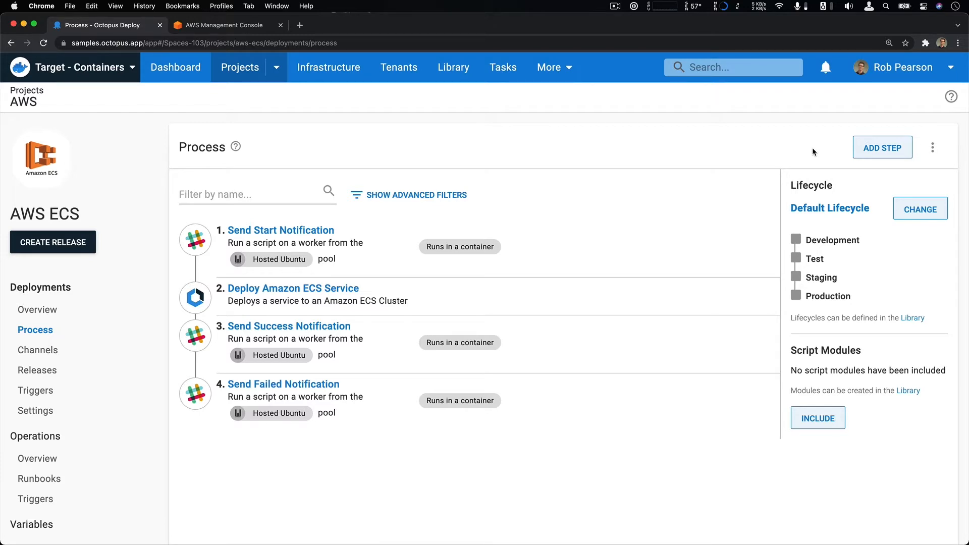
pyautogui.moveTo(820, 146)
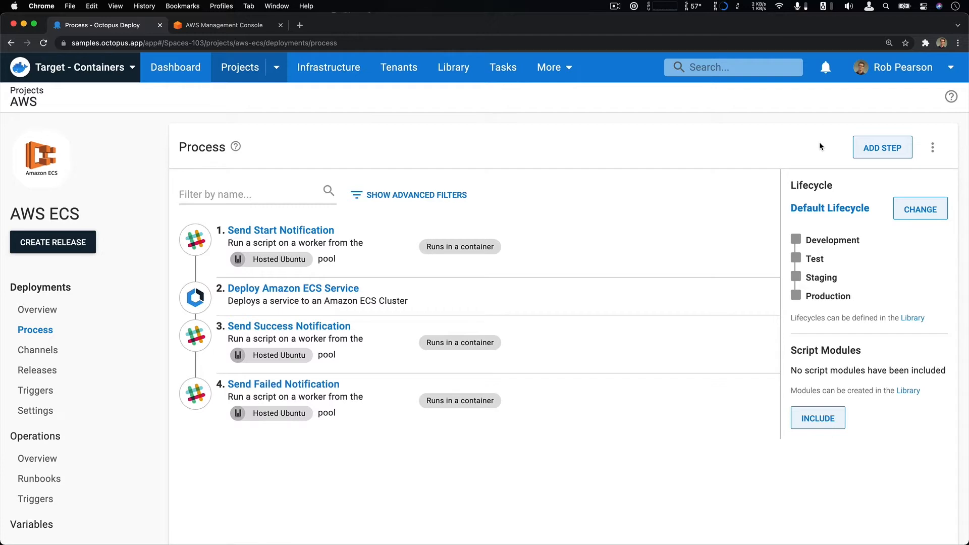
pyautogui.moveTo(813, 149)
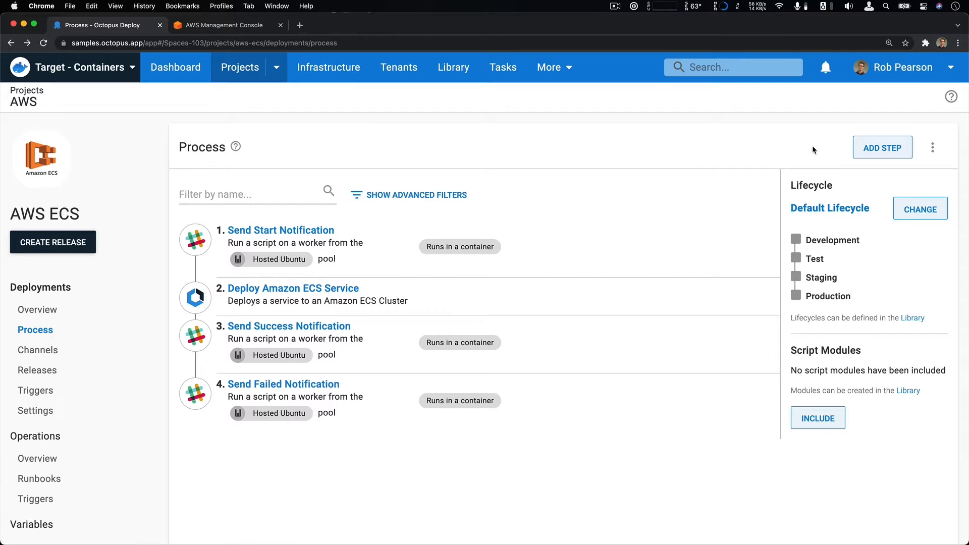
pyautogui.click(293, 288)
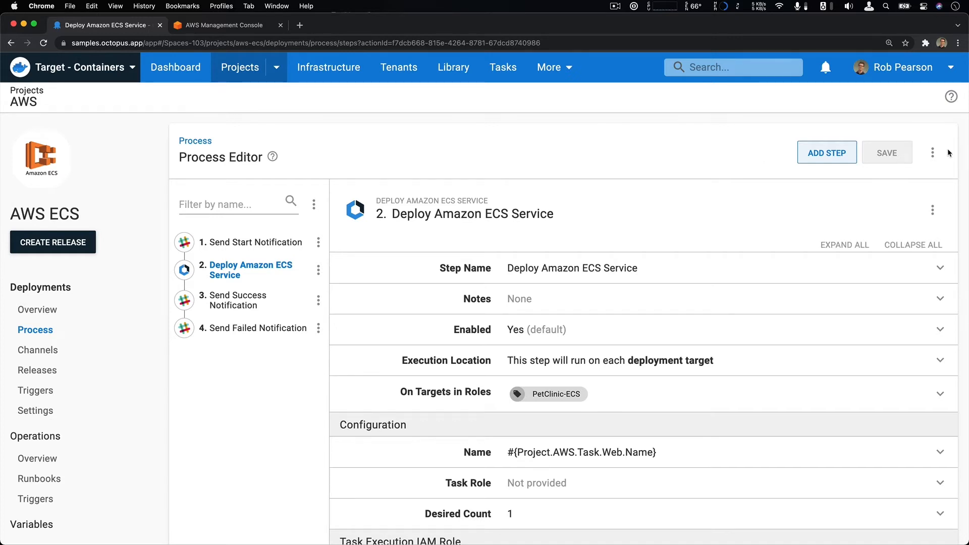
pyautogui.scroll(-3)
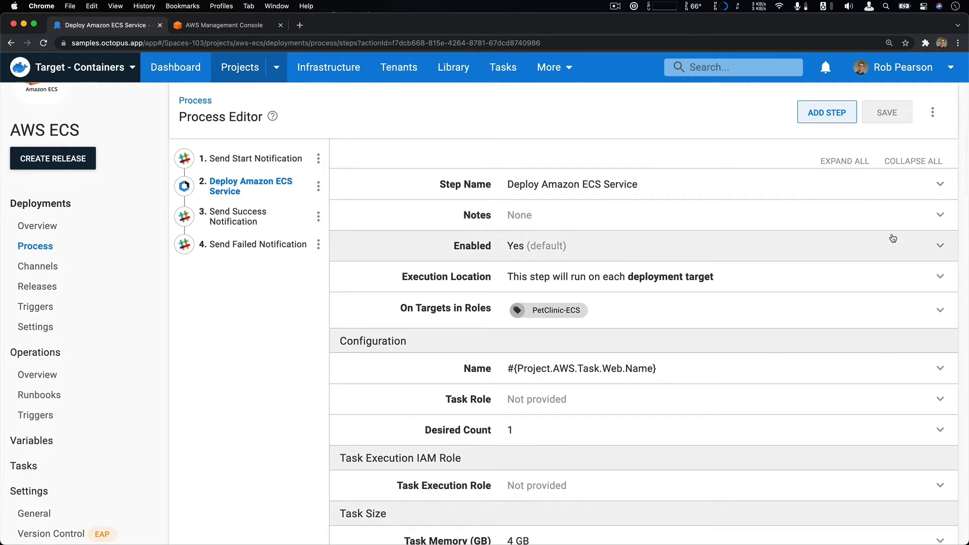
pyautogui.moveTo(889, 269)
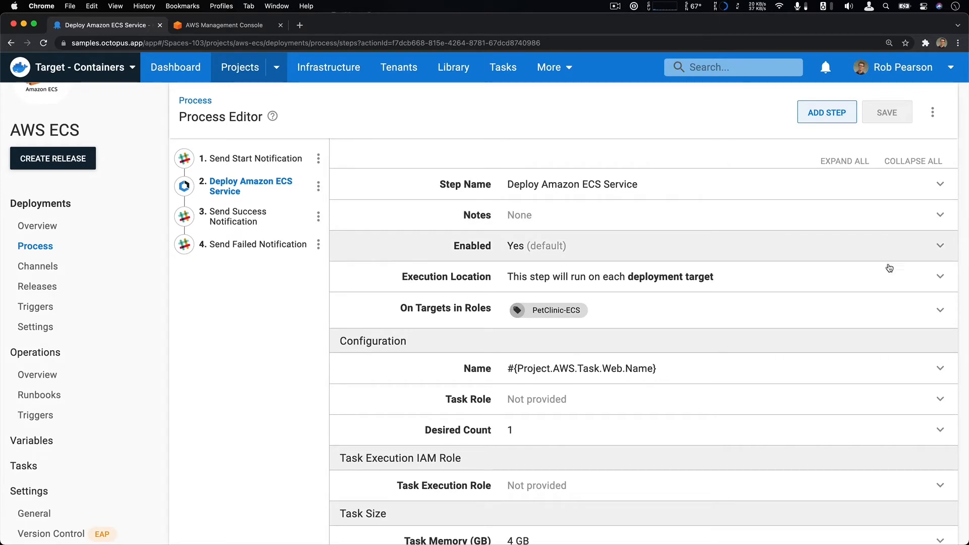
pyautogui.scroll(-3)
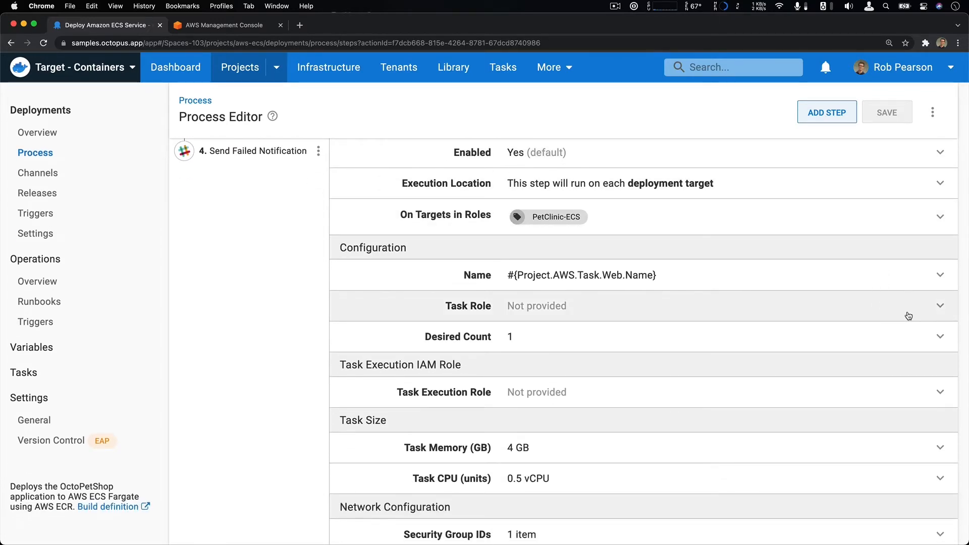
pyautogui.scroll(-3)
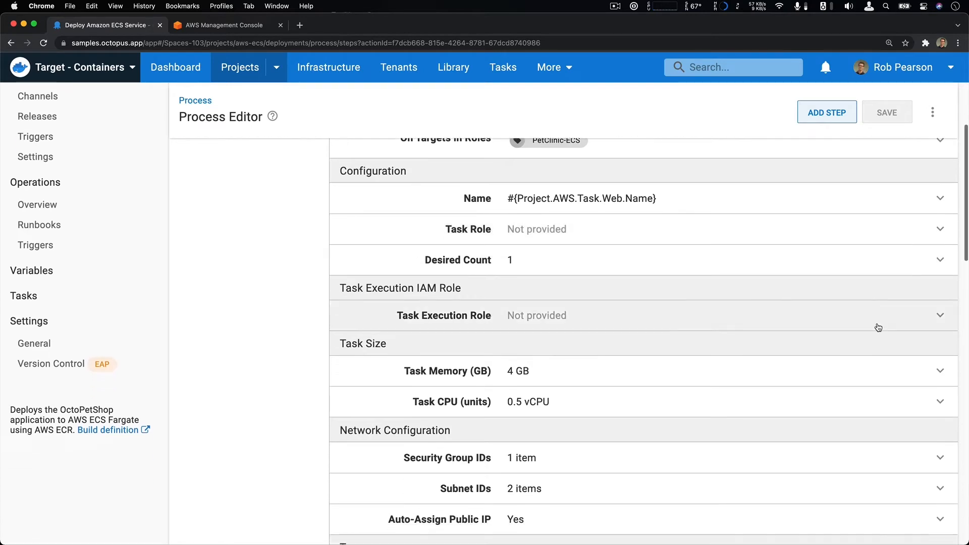
pyautogui.scroll(-3)
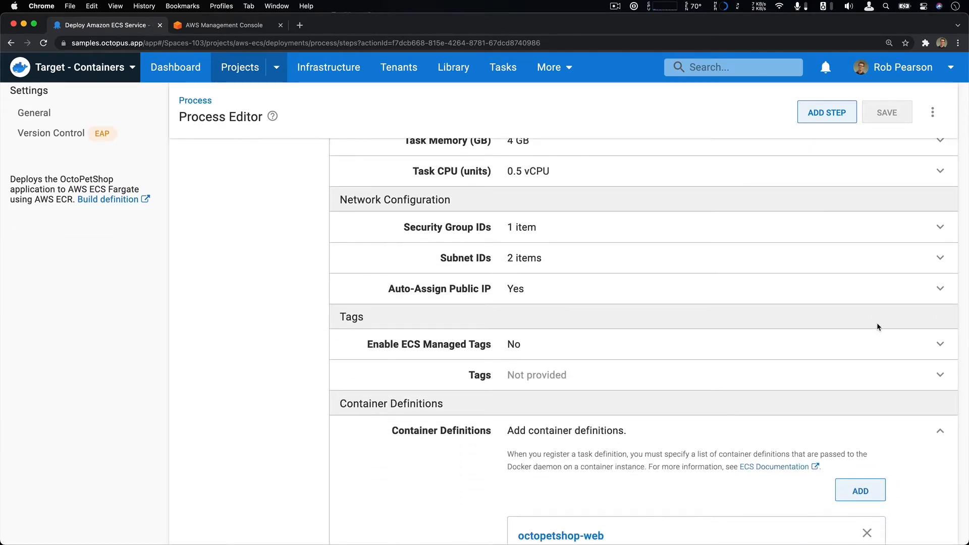
pyautogui.scroll(-3)
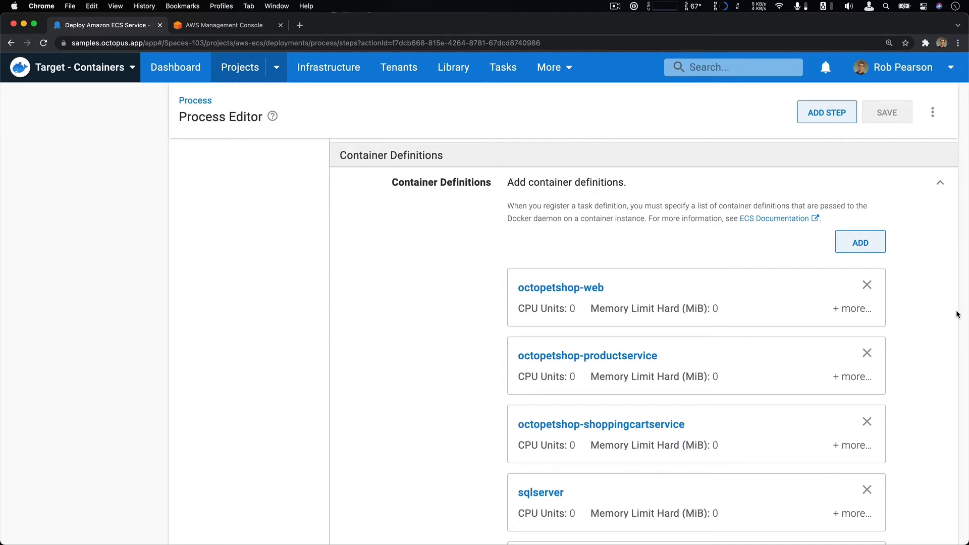
pyautogui.click(560, 287)
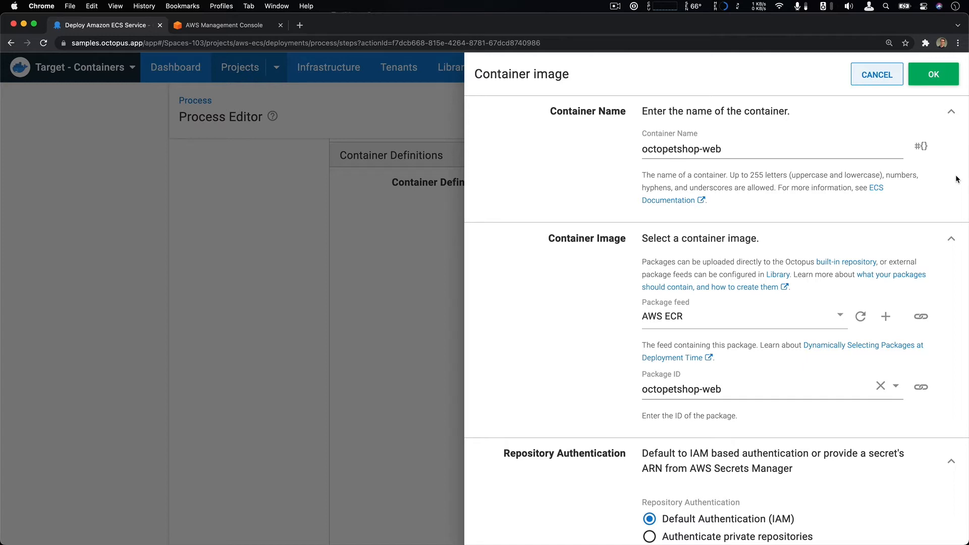
pyautogui.moveTo(947, 150)
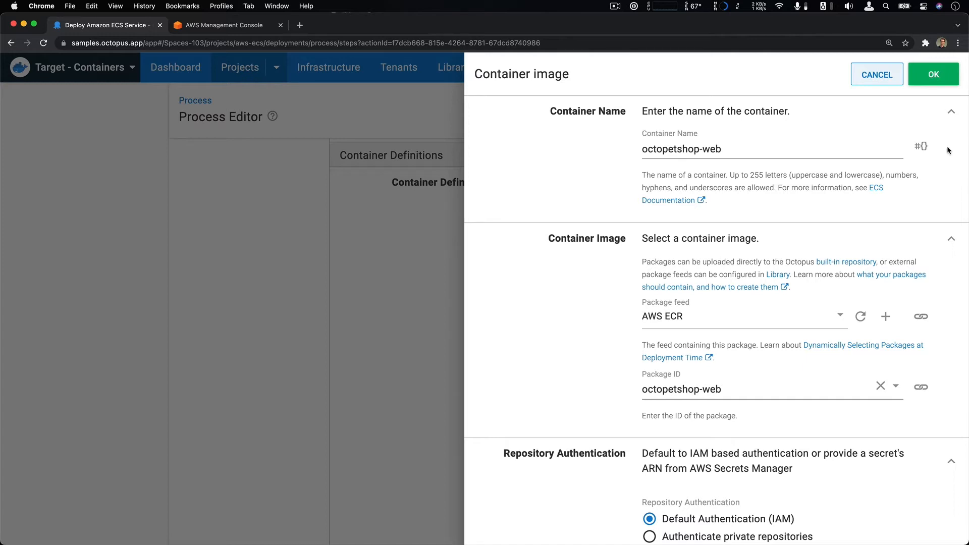
pyautogui.moveTo(949, 180)
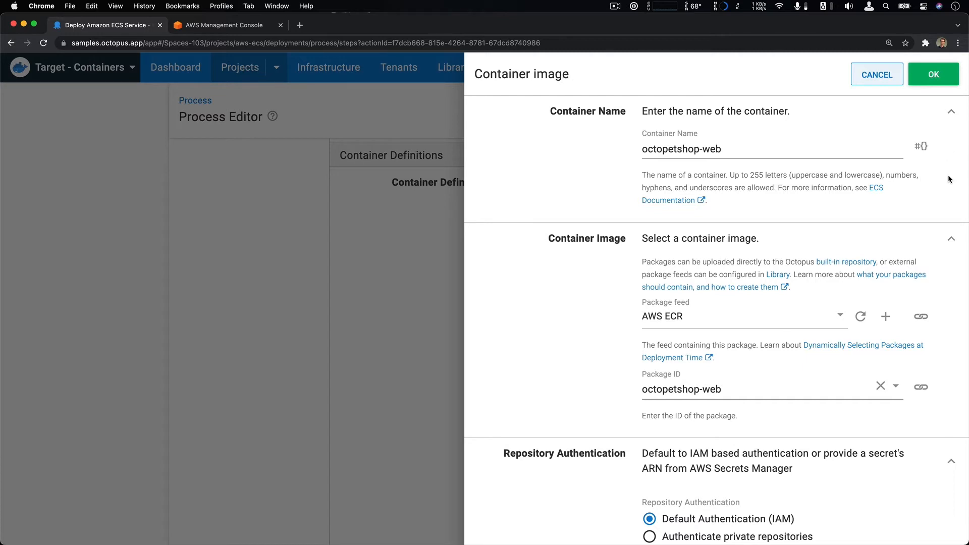
pyautogui.scroll(-3)
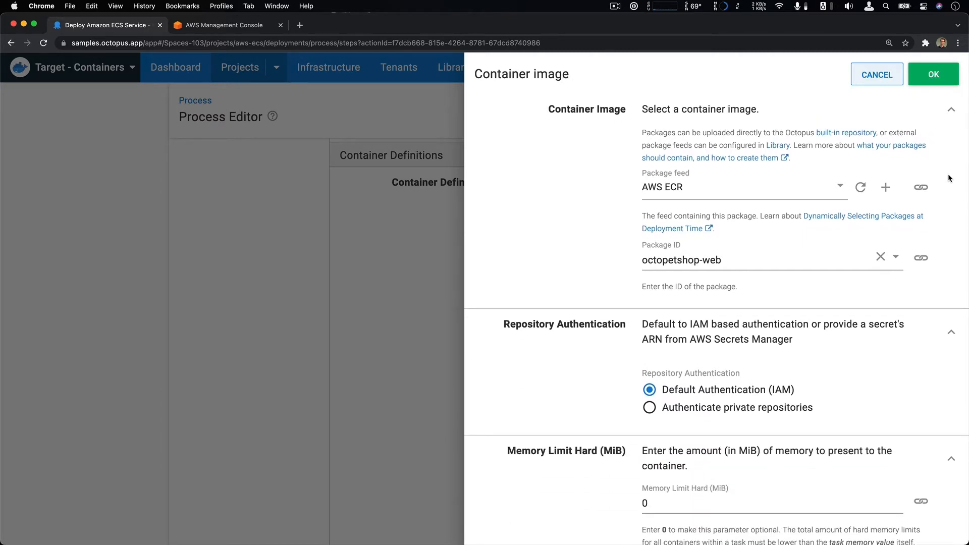
pyautogui.scroll(-3)
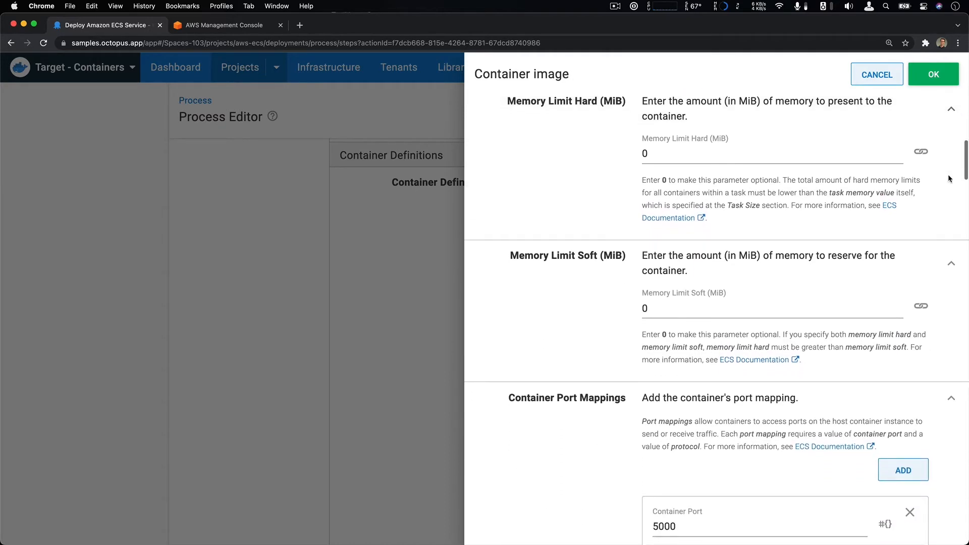
pyautogui.scroll(-3)
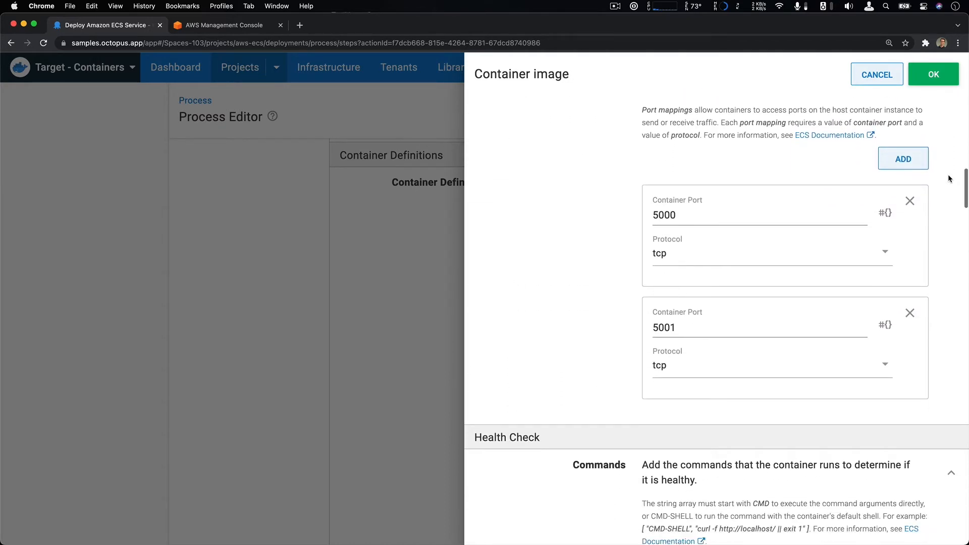
pyautogui.scroll(-3)
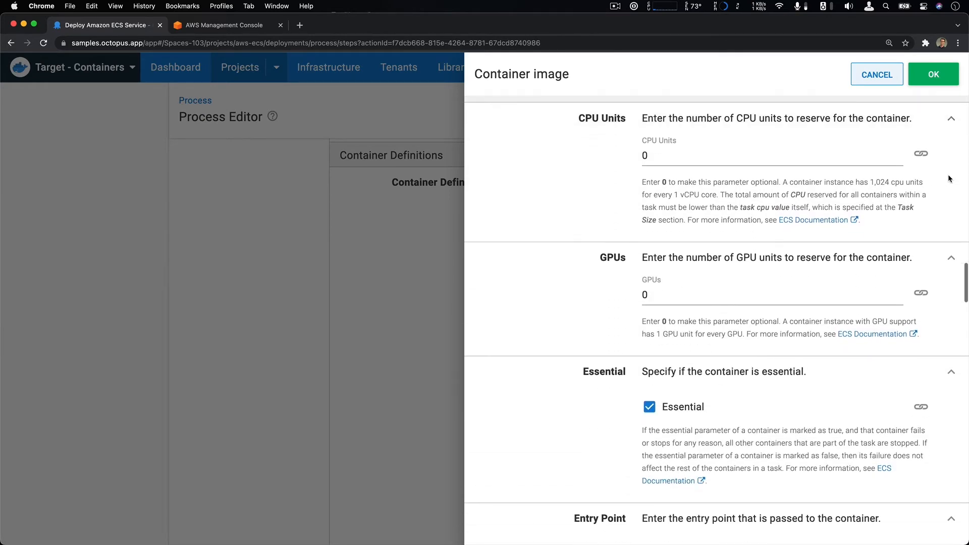
pyautogui.scroll(-3)
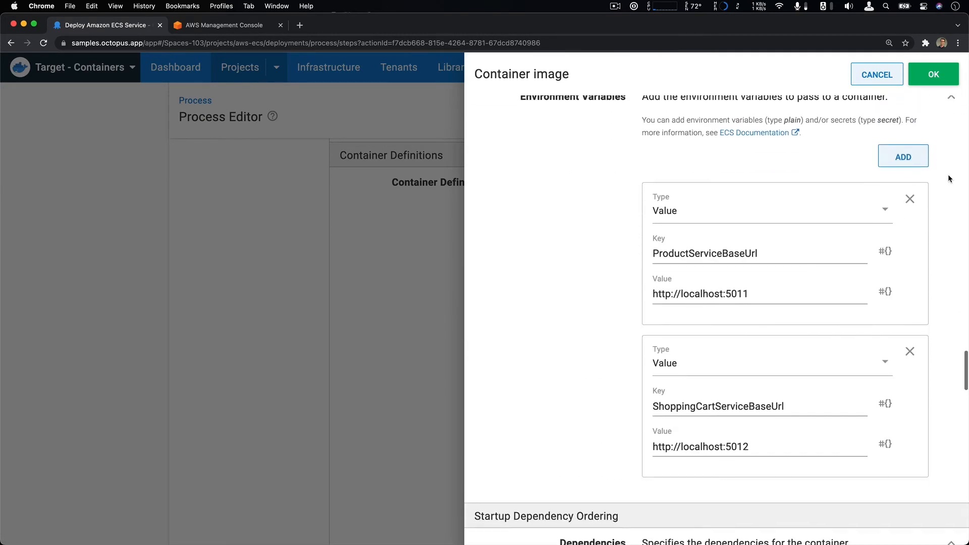
pyautogui.scroll(3)
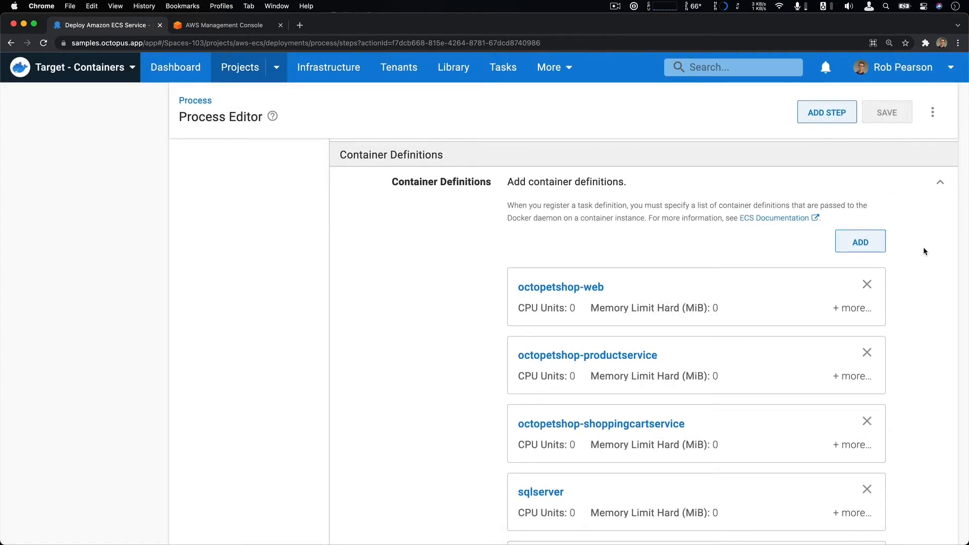
# - Make the ECS service step wait with a 10-minute timeout and save it
pyautogui.scroll(-3)
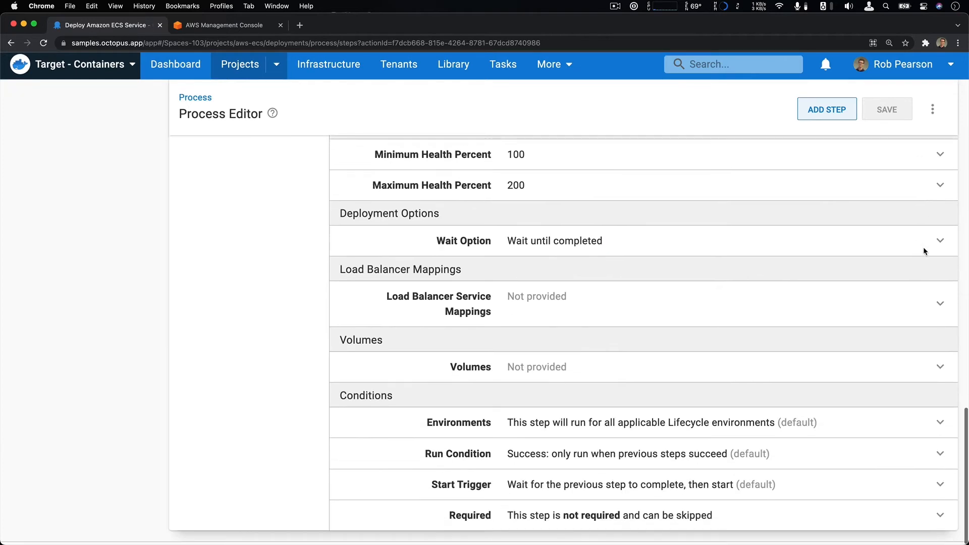
pyautogui.click(940, 240)
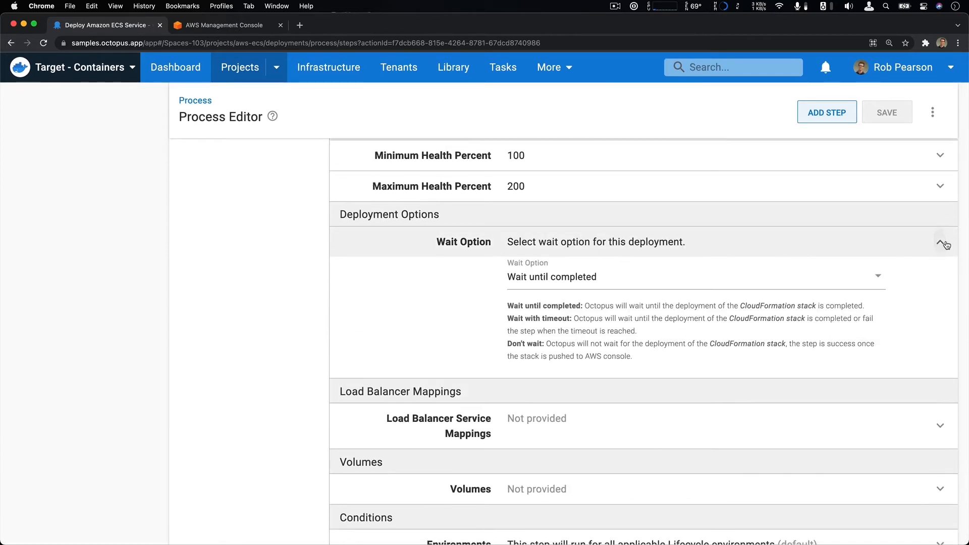
pyautogui.scroll(-3)
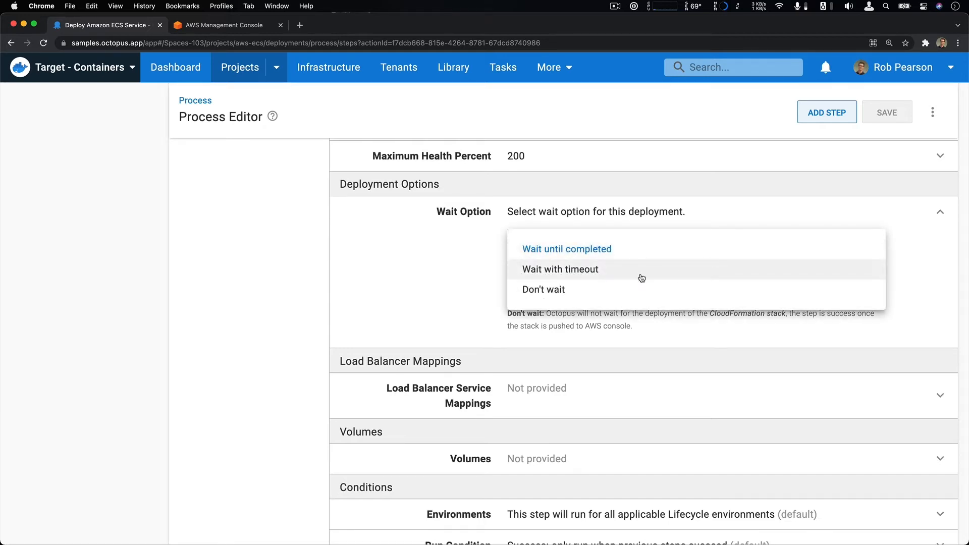
pyautogui.click(558, 268)
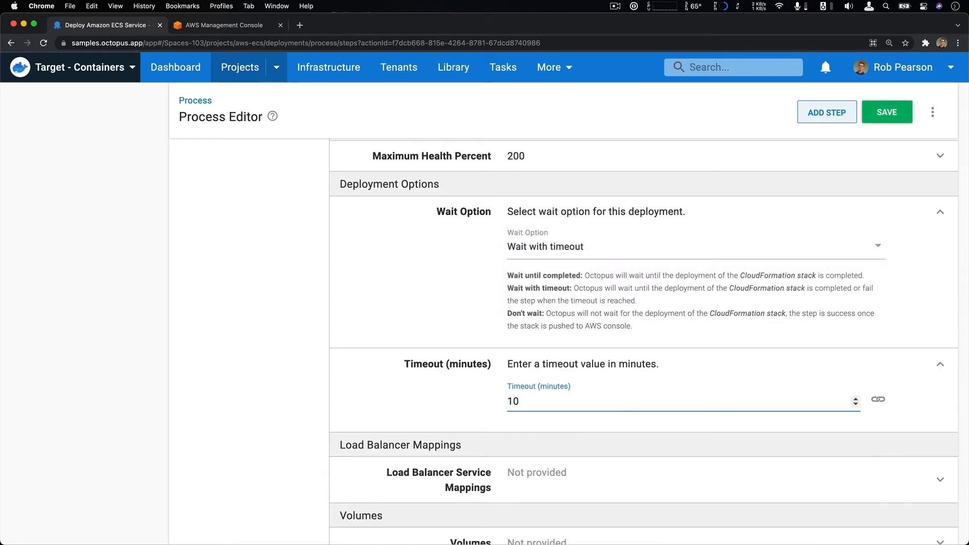
pyautogui.click(826, 112)
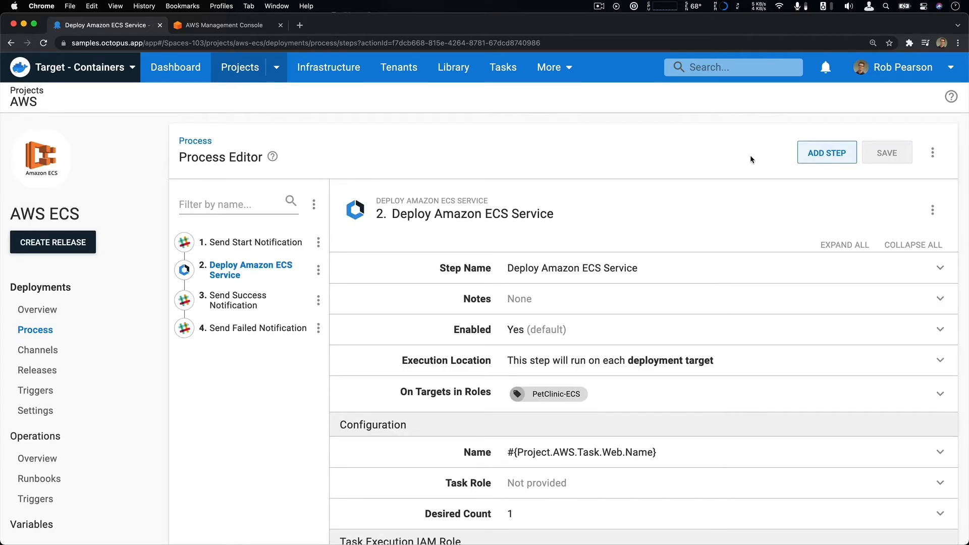
# - Set task CPU to 0.25 vCPU with 4 GB memory; saving fails with an invalid Memory/CPU error
pyautogui.scroll(-3)
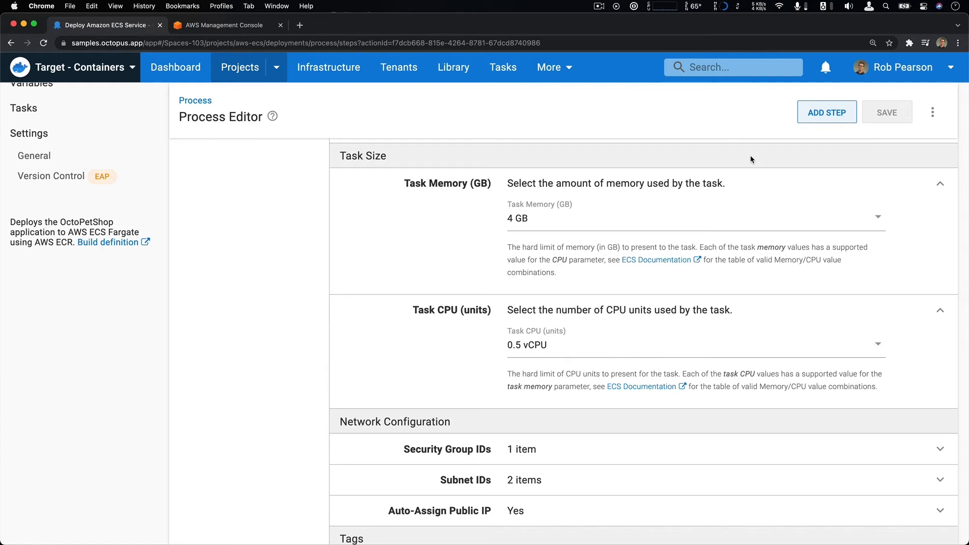
pyautogui.moveTo(783, 223)
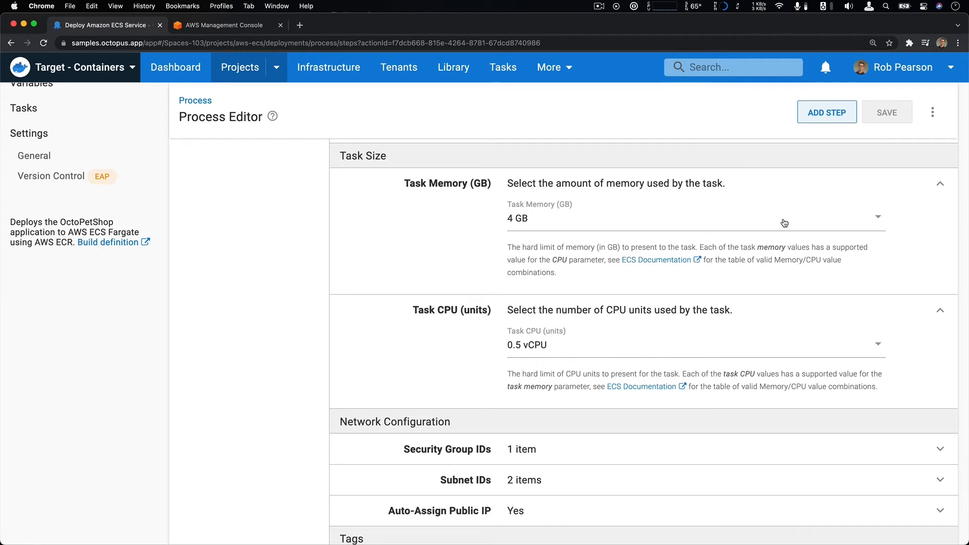
pyautogui.moveTo(935, 271)
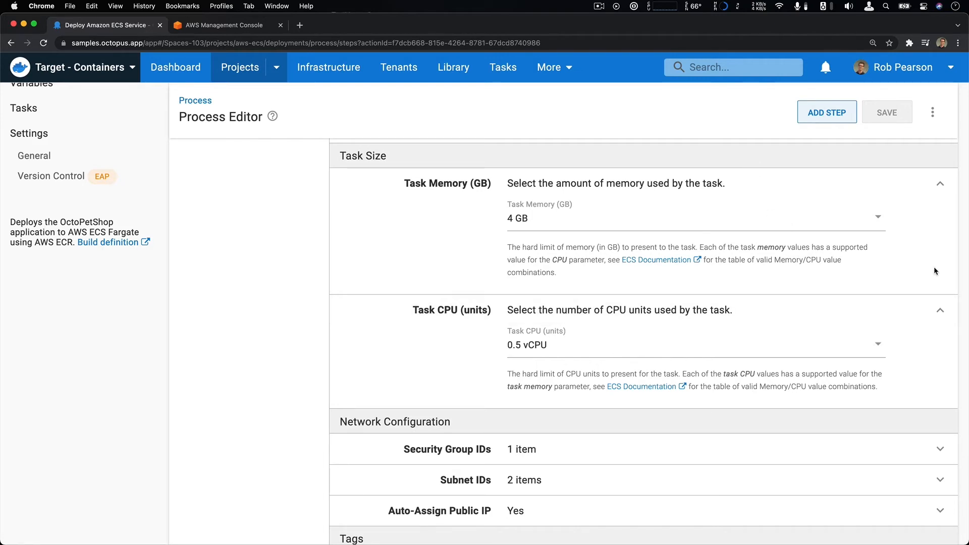
pyautogui.click(876, 345)
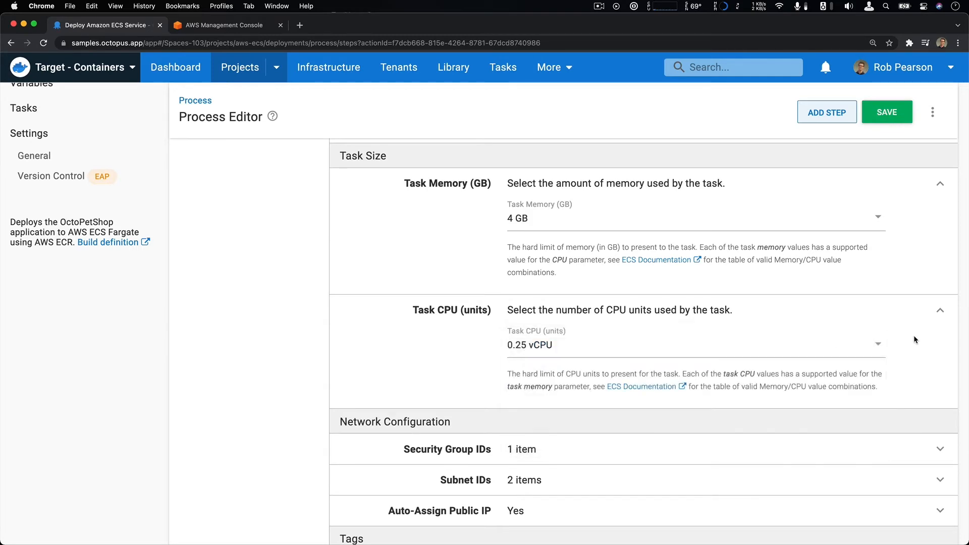
pyautogui.click(887, 112)
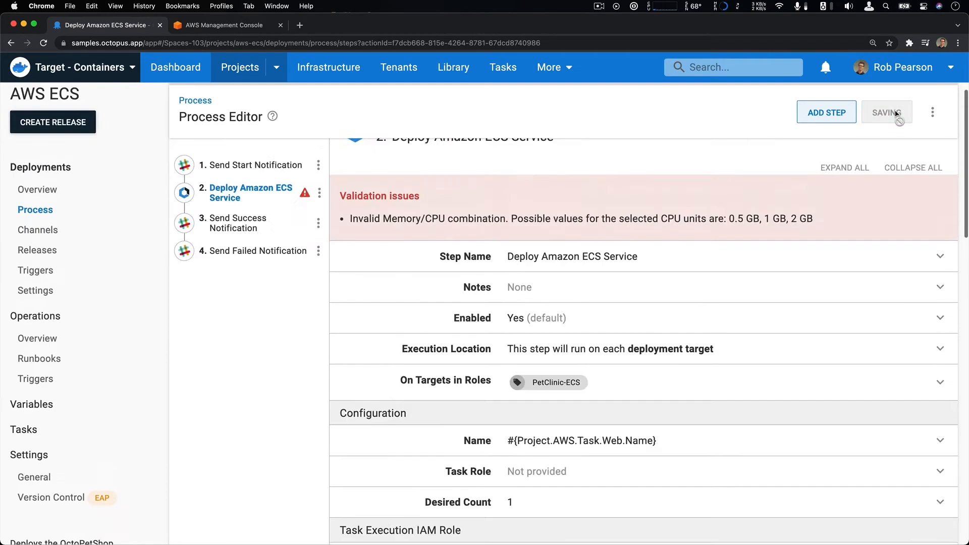
pyautogui.click(887, 112)
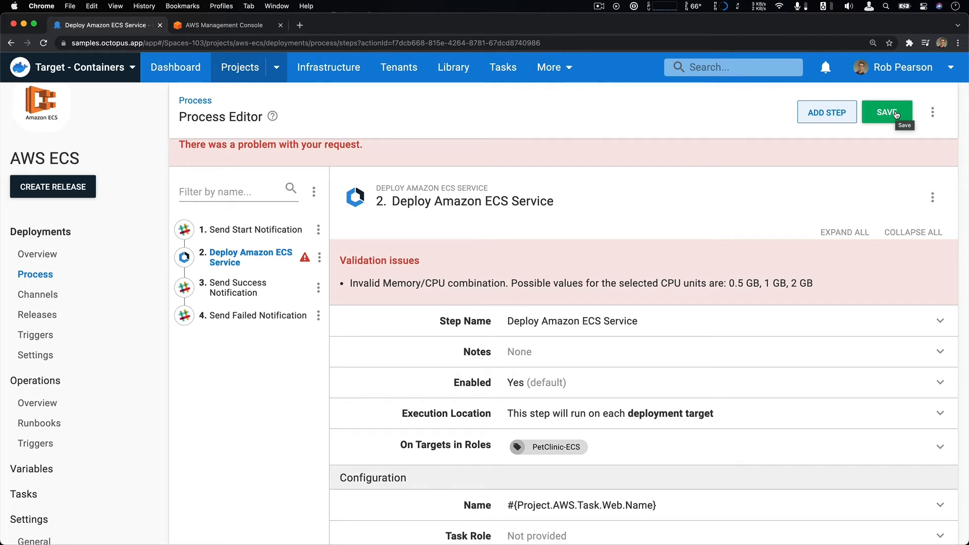
# - Export the ECS service step as a CloudFormation template and copy the generated configuration
pyautogui.click(933, 210)
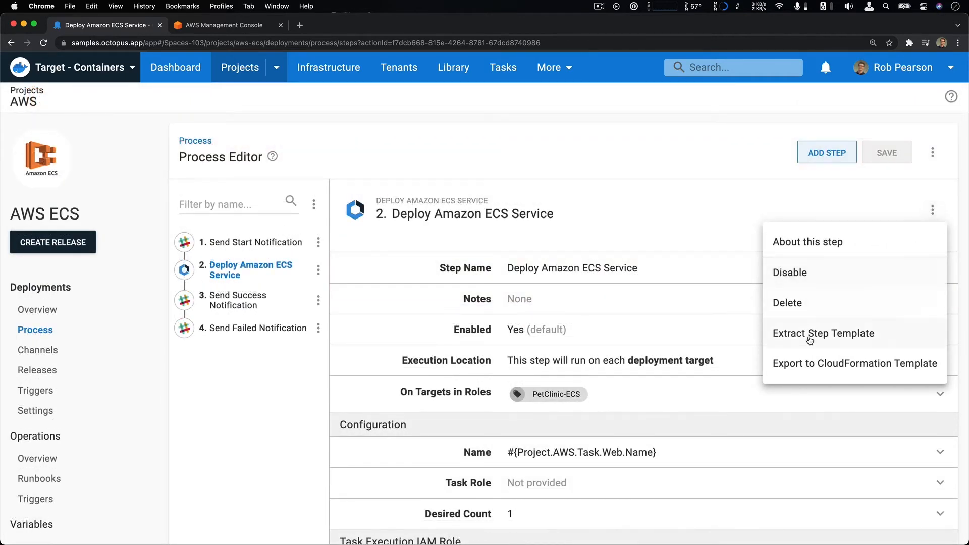
pyautogui.click(855, 363)
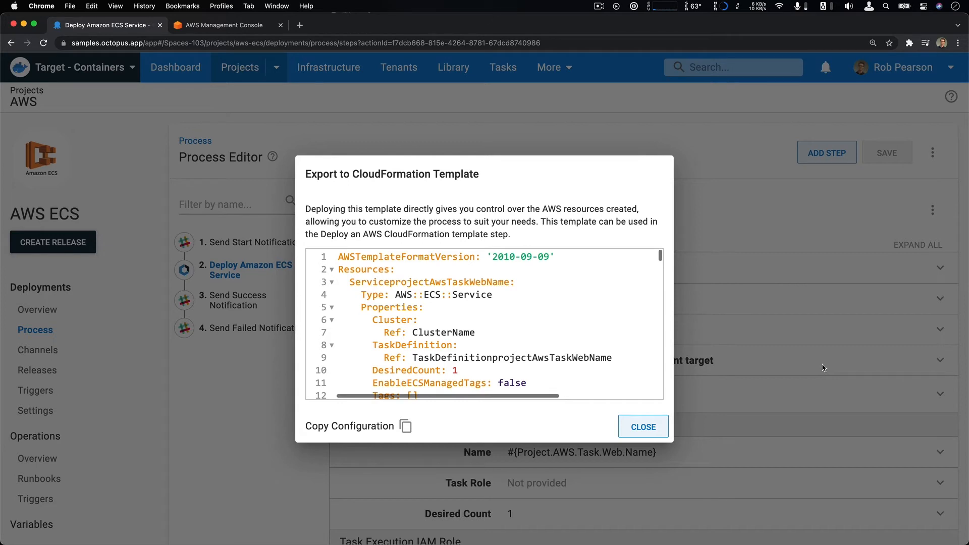
pyautogui.moveTo(790, 213)
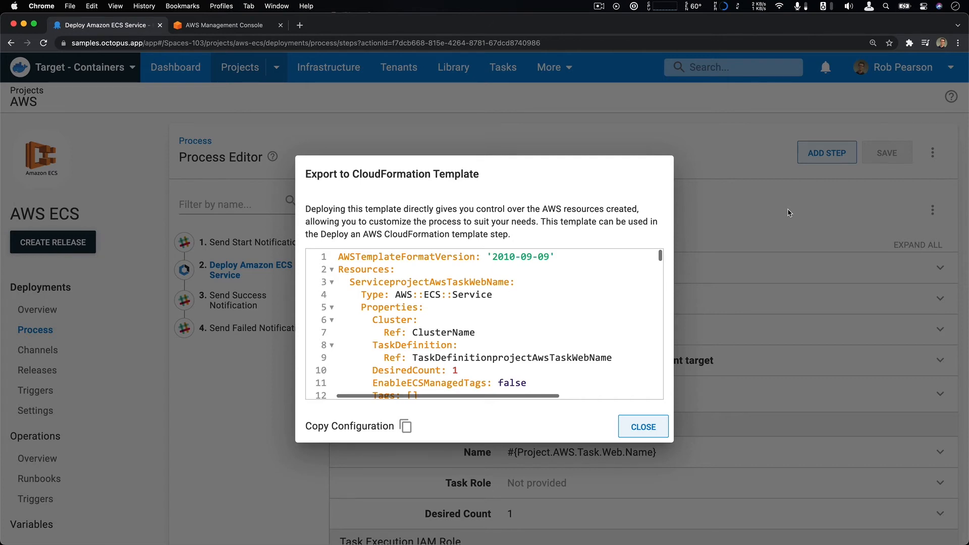
pyautogui.moveTo(586, 273)
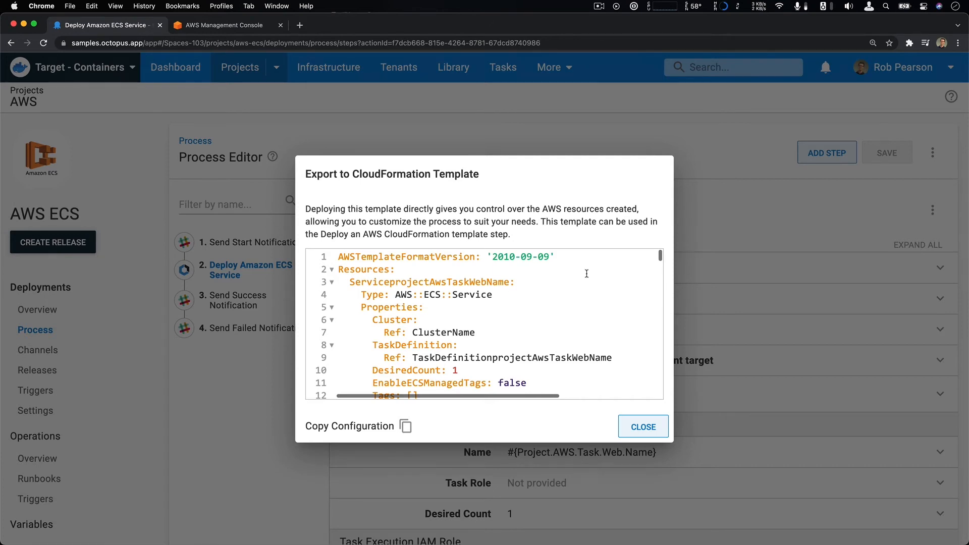
pyautogui.moveTo(406, 401)
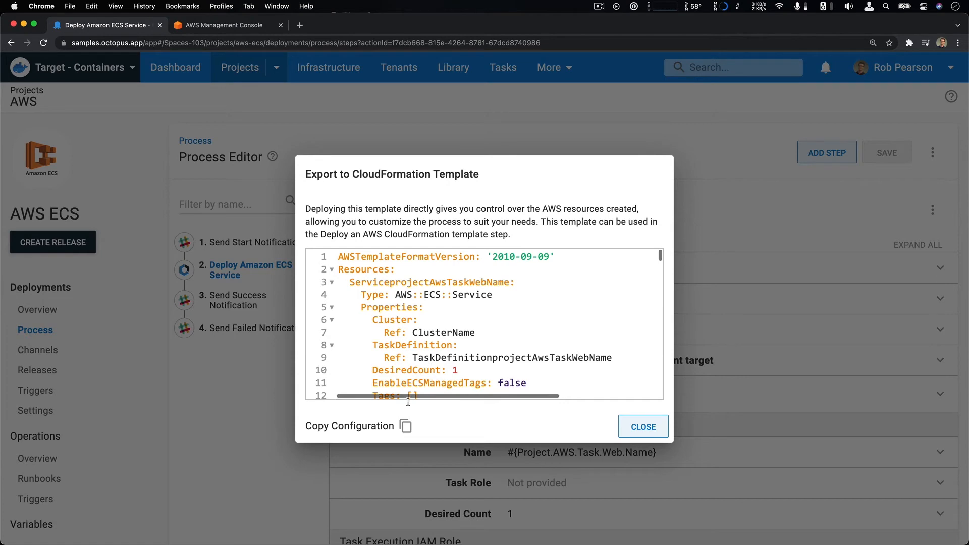
pyautogui.click(643, 426)
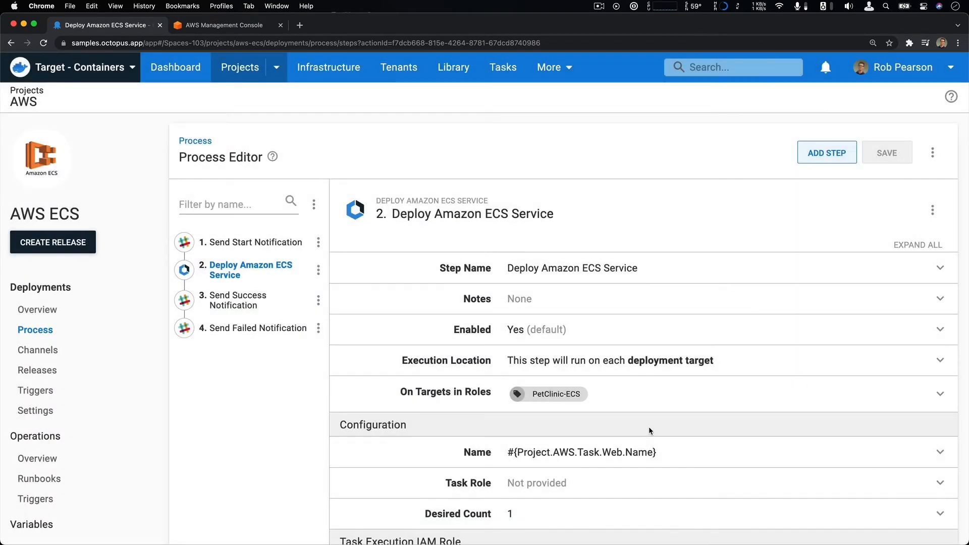
pyautogui.moveTo(824, 207)
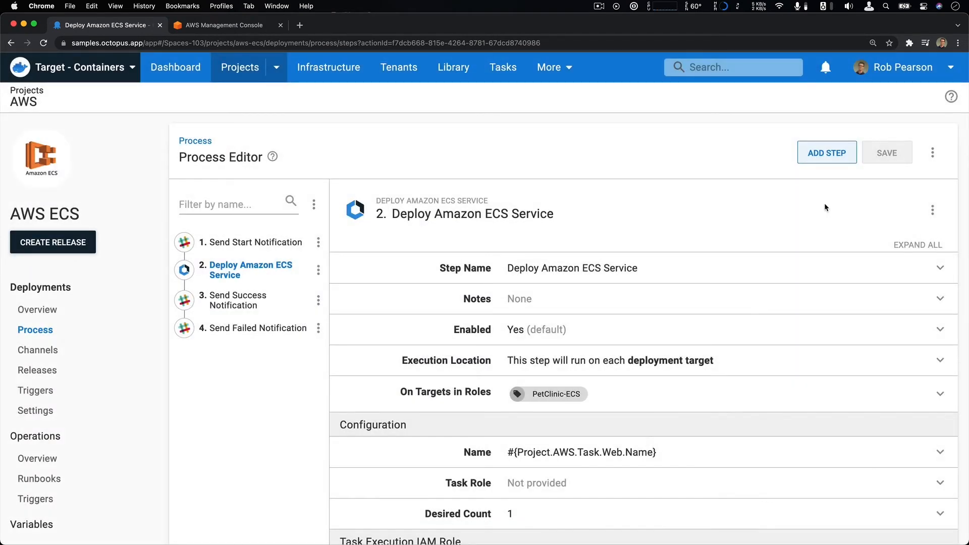
# - Add a Deploy an AWS CloudFormation template step from the AWS step templates
pyautogui.click(827, 153)
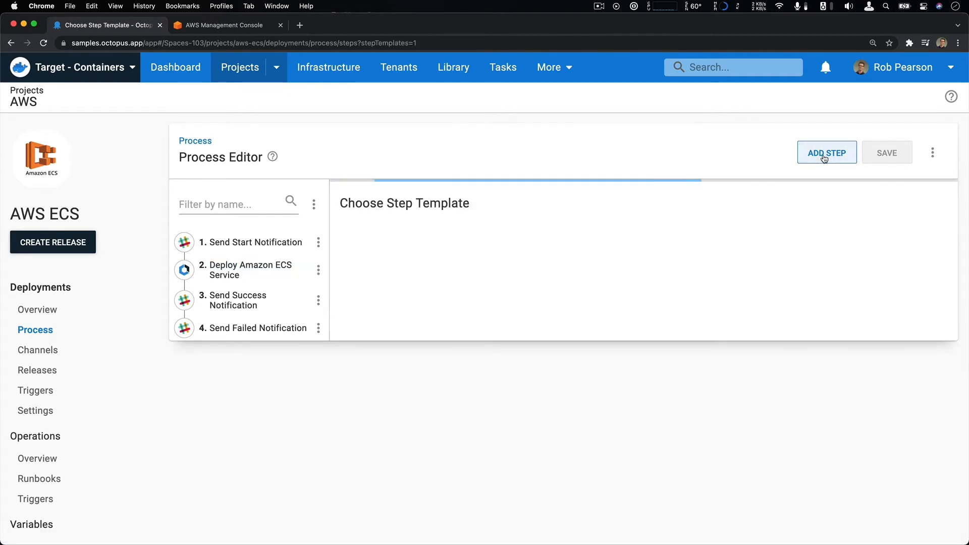
pyautogui.click(827, 152)
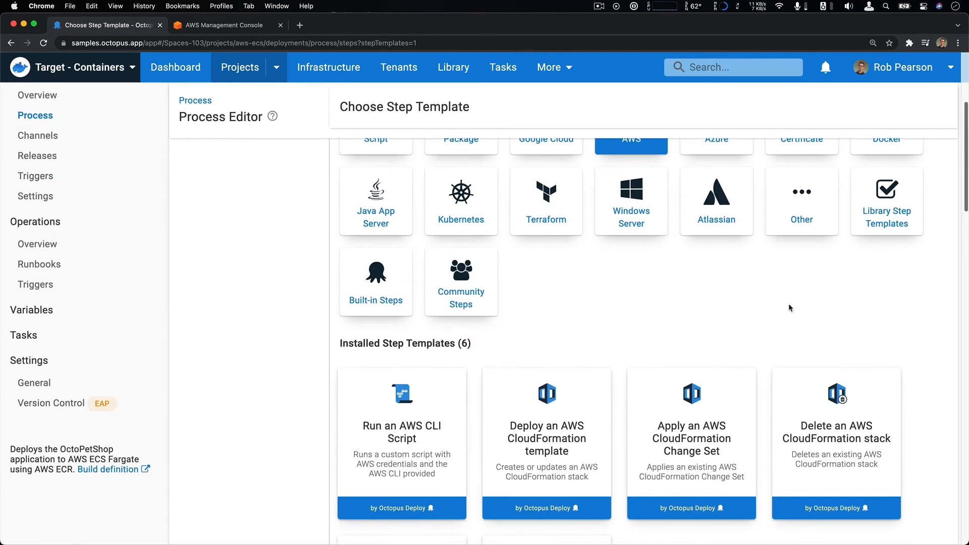
pyautogui.scroll(-3)
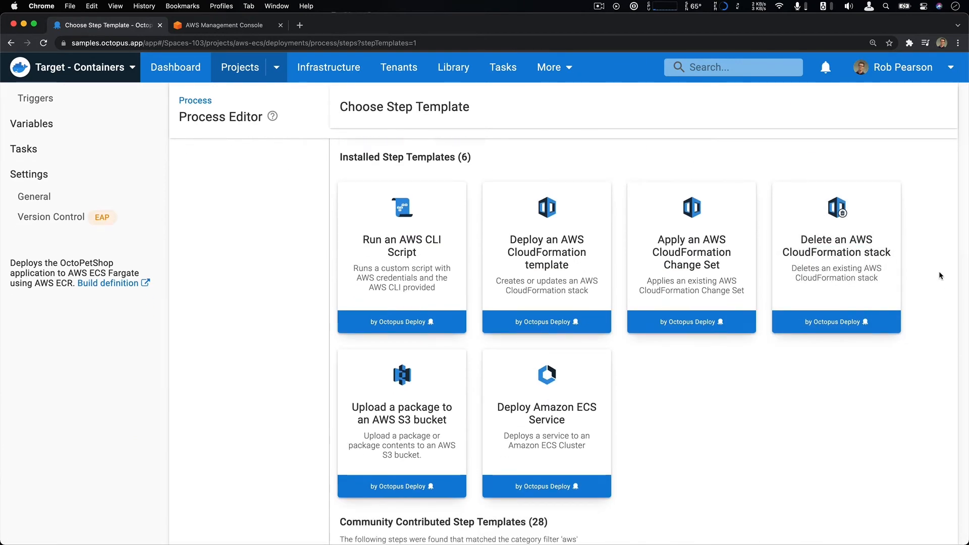
pyautogui.click(546, 254)
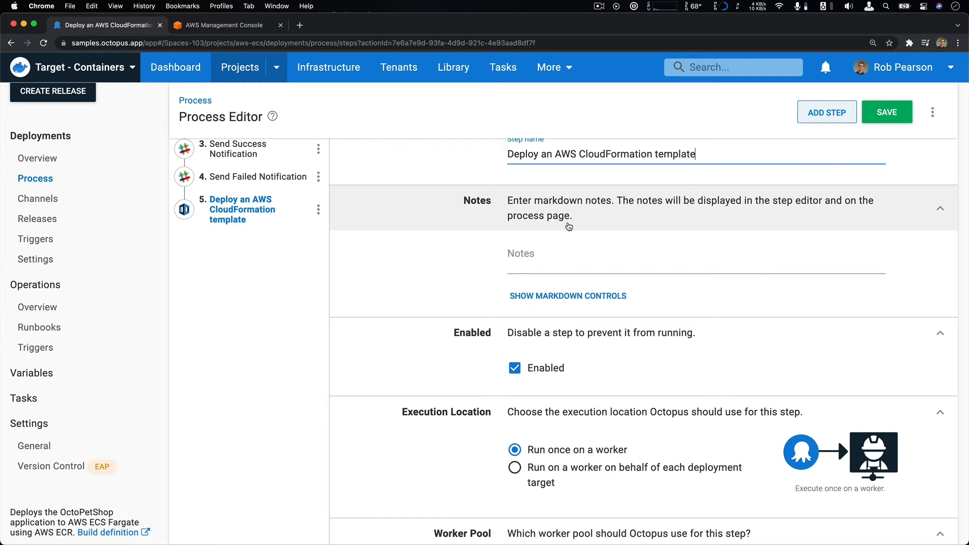
# - Paste the exported ECS template as the step's source code and review its parameters
pyautogui.scroll(-3)
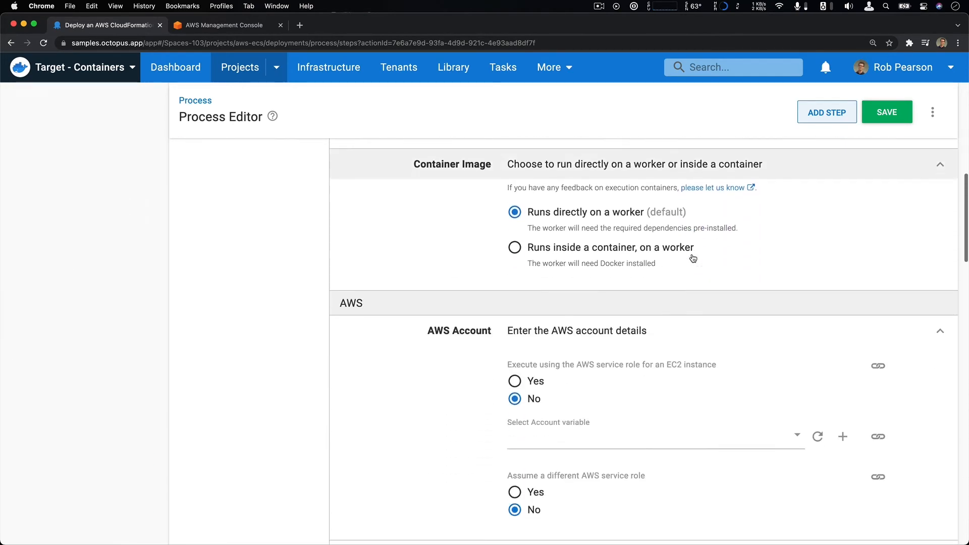
pyautogui.scroll(-3)
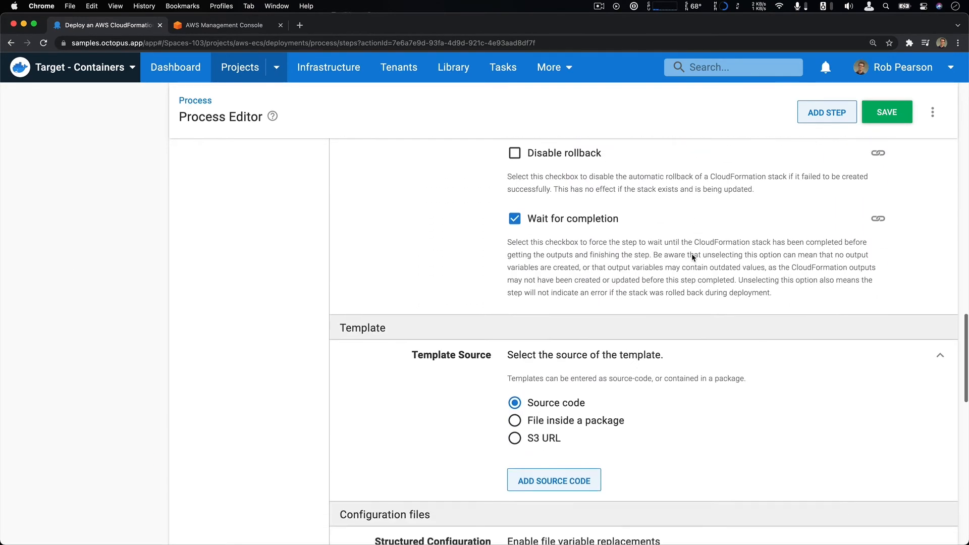
pyautogui.scroll(-3)
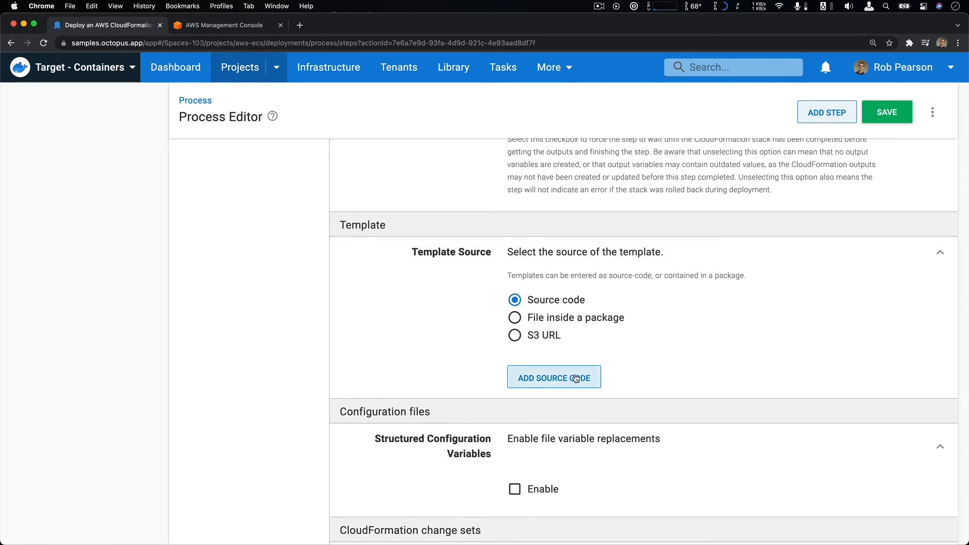
pyautogui.click(554, 376)
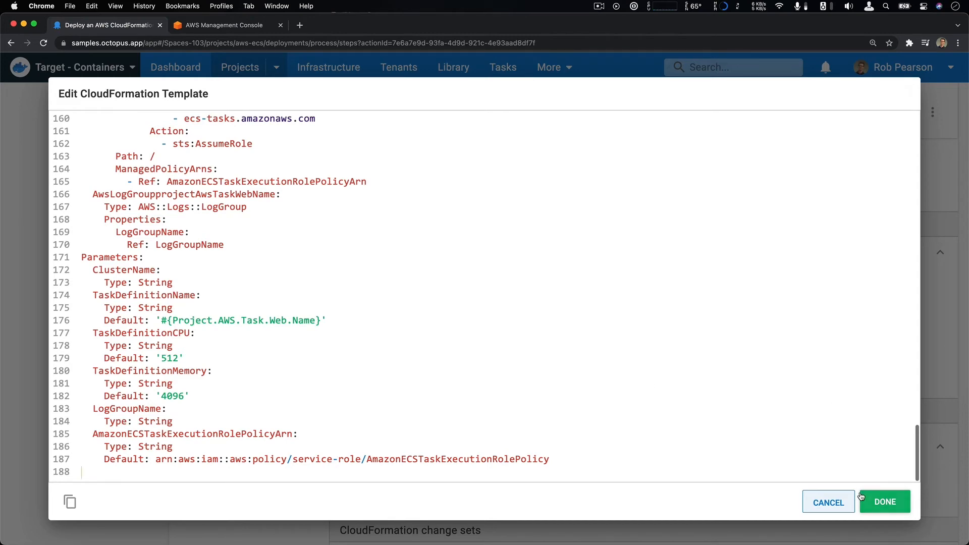
pyautogui.click(884, 501)
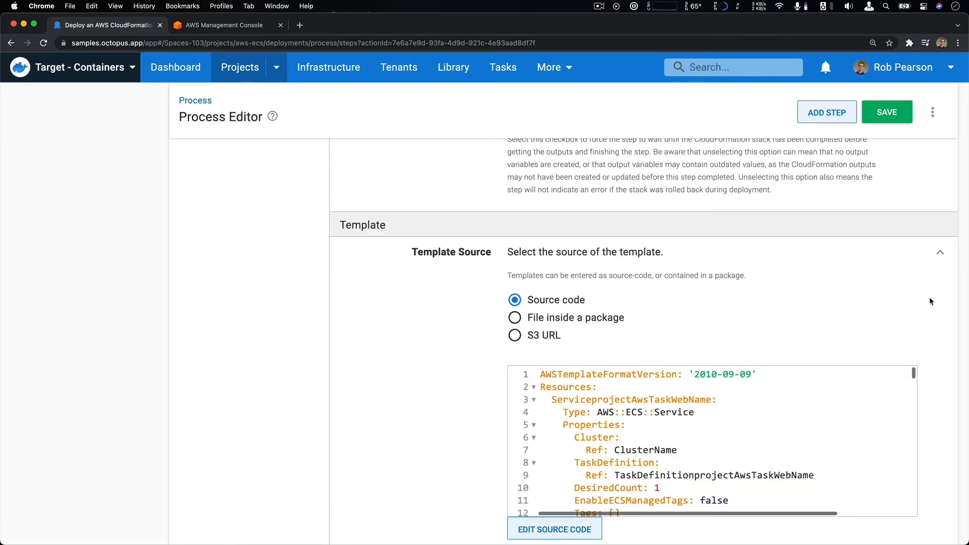
pyautogui.scroll(-3)
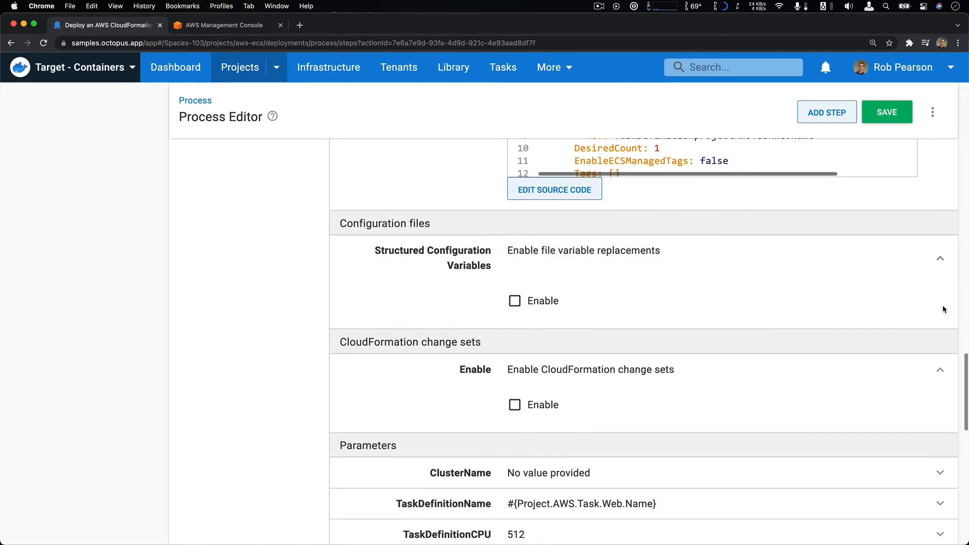
pyautogui.scroll(-3)
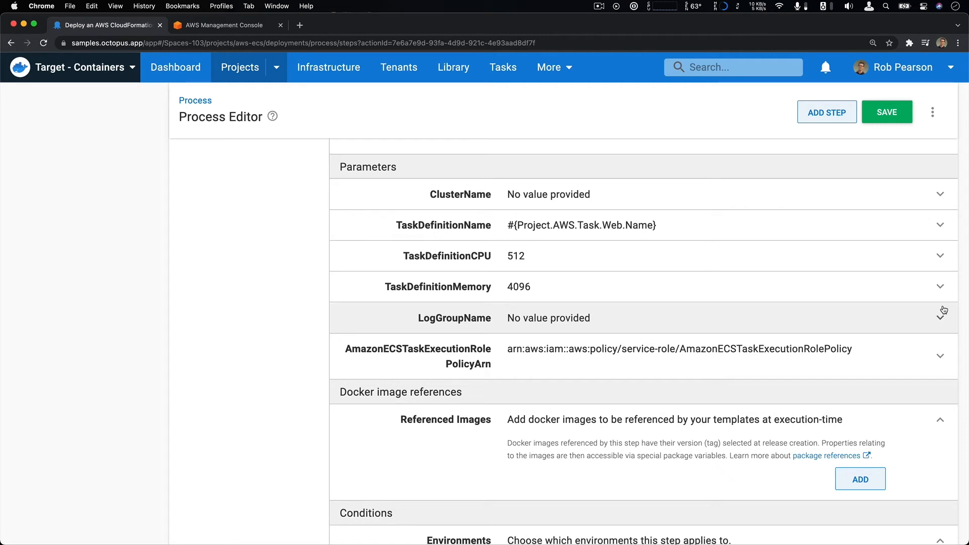
pyautogui.moveTo(964, 171)
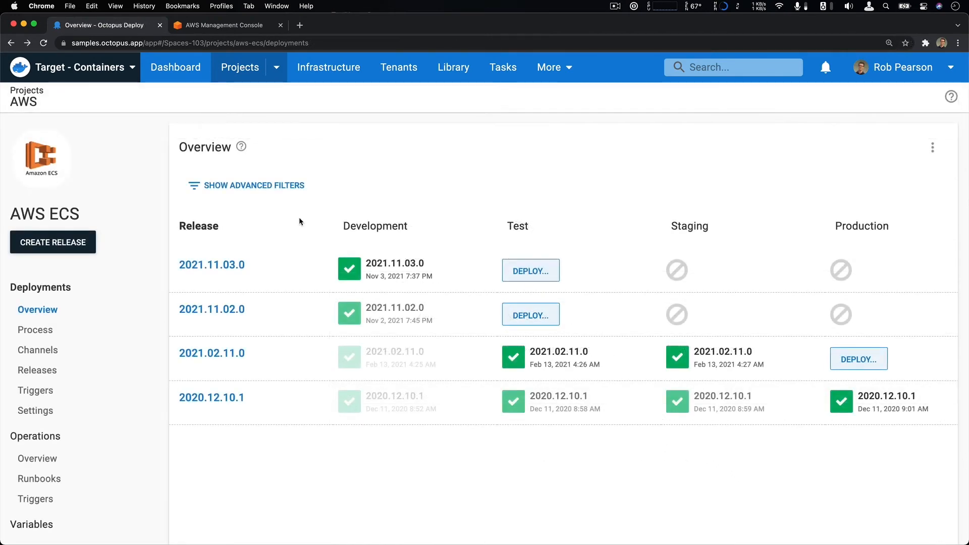
# - Create and save release 2021.11.03.1 of AWS ECS using the latest package versions
pyautogui.click(53, 242)
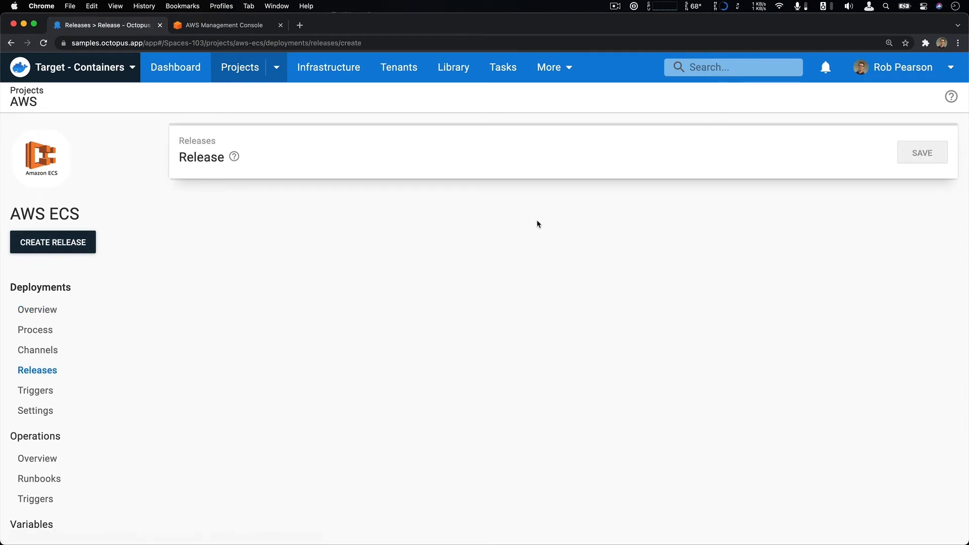
pyautogui.click(52, 241)
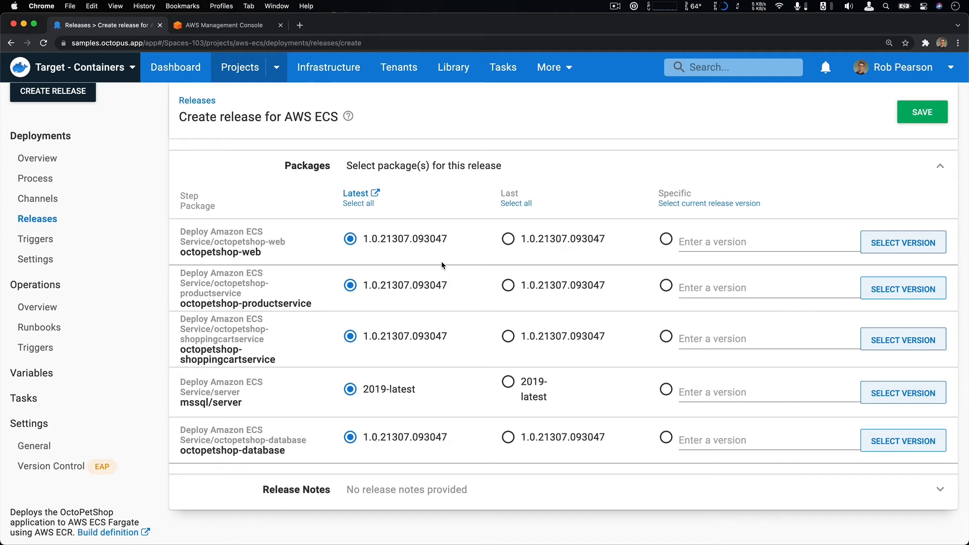
pyautogui.moveTo(736, 120)
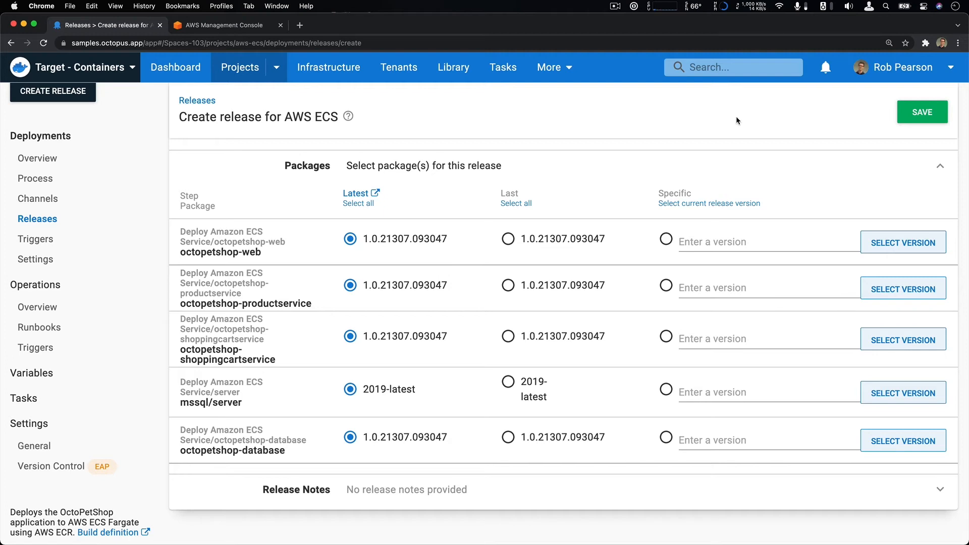
pyautogui.click(921, 112)
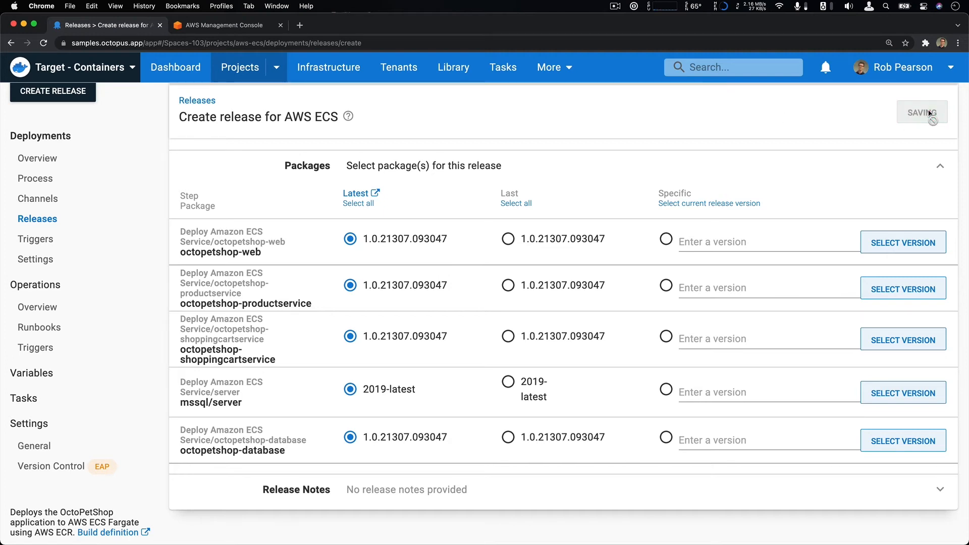
pyautogui.click(921, 112)
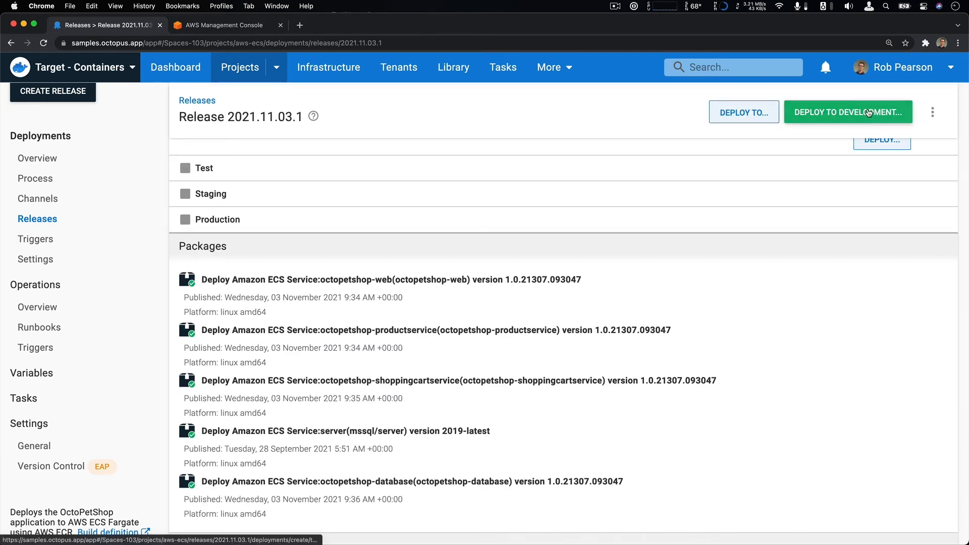
# - Deploy release 2021.11.03.1 to the Development environment and let the task complete
pyautogui.click(847, 112)
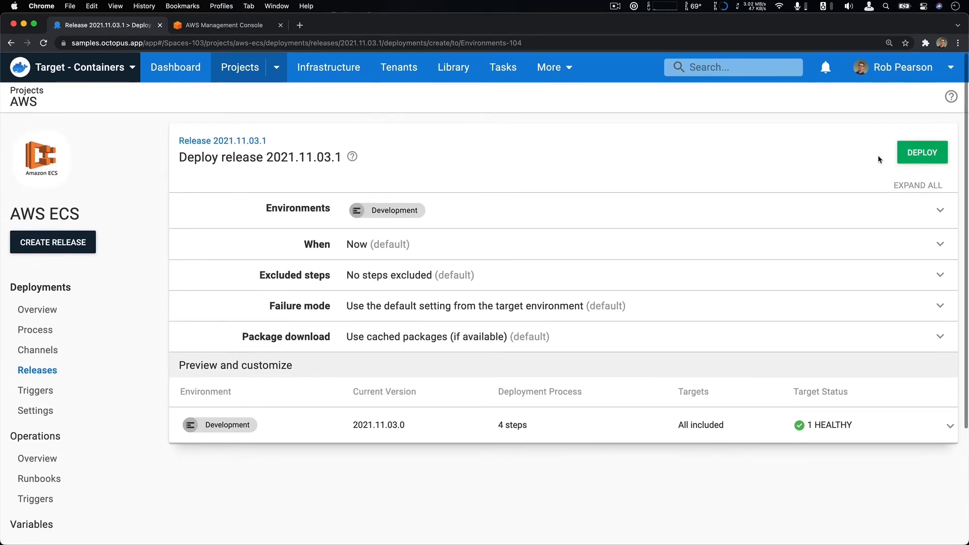
pyautogui.click(922, 152)
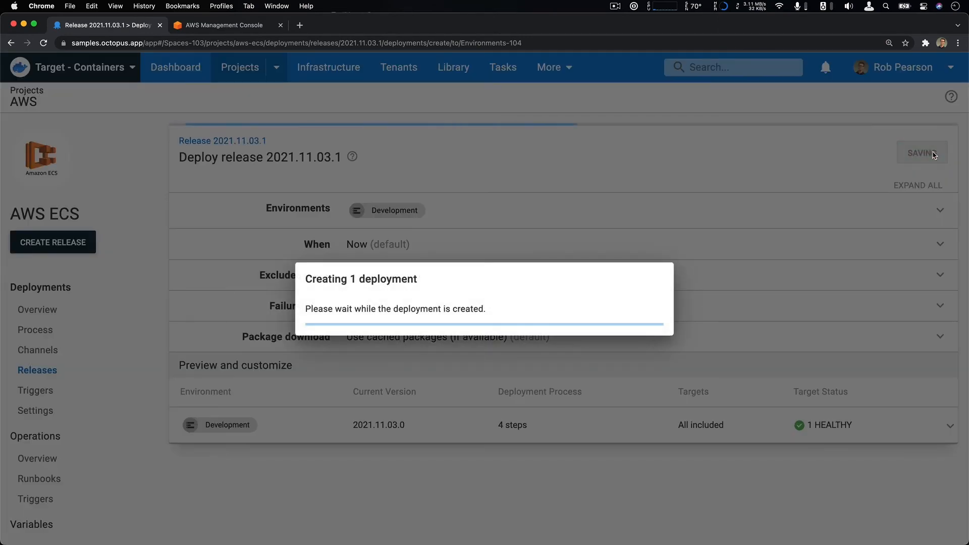
pyautogui.click(922, 154)
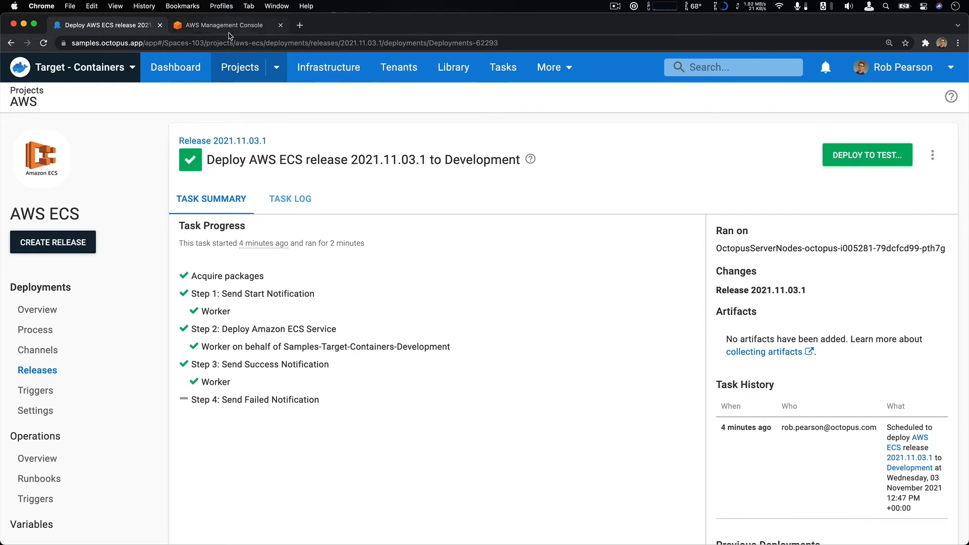
# - In the AWS console, show the running tasks of the Samples-Target-Containers-Development ECS cluster
pyautogui.click(222, 24)
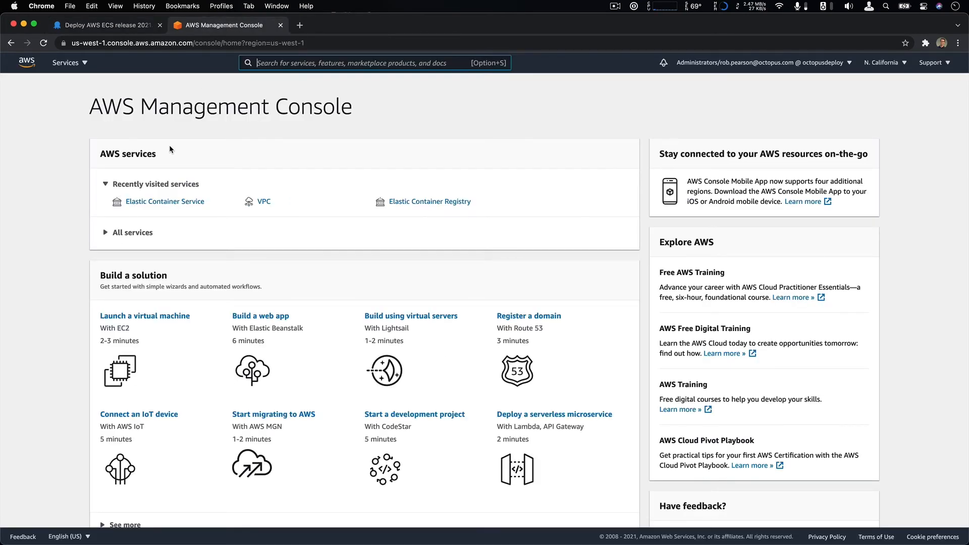
pyautogui.click(165, 201)
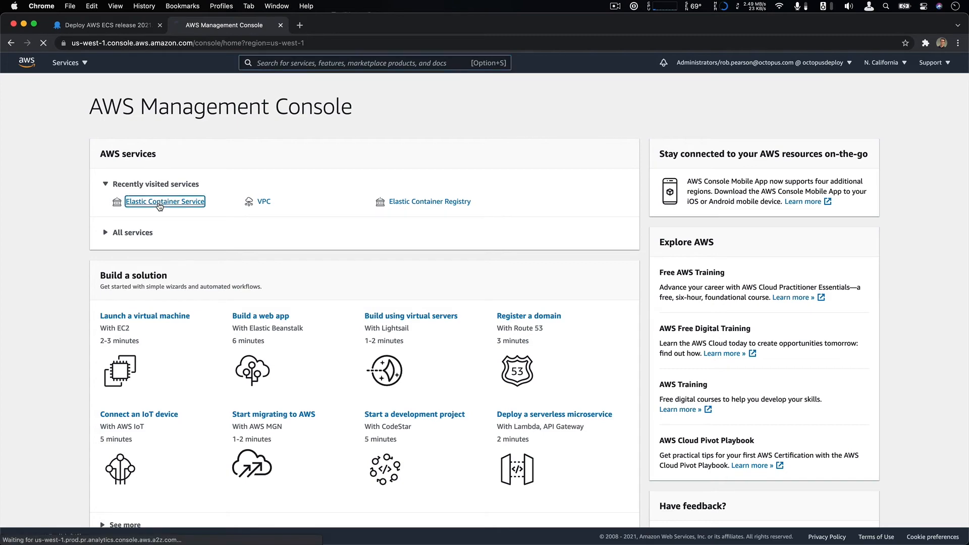
pyautogui.click(165, 202)
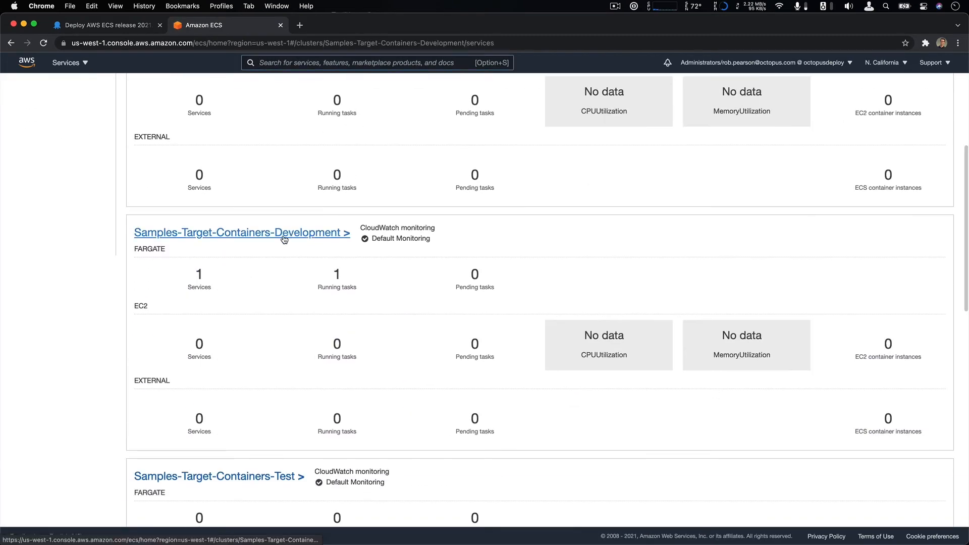
pyautogui.click(241, 232)
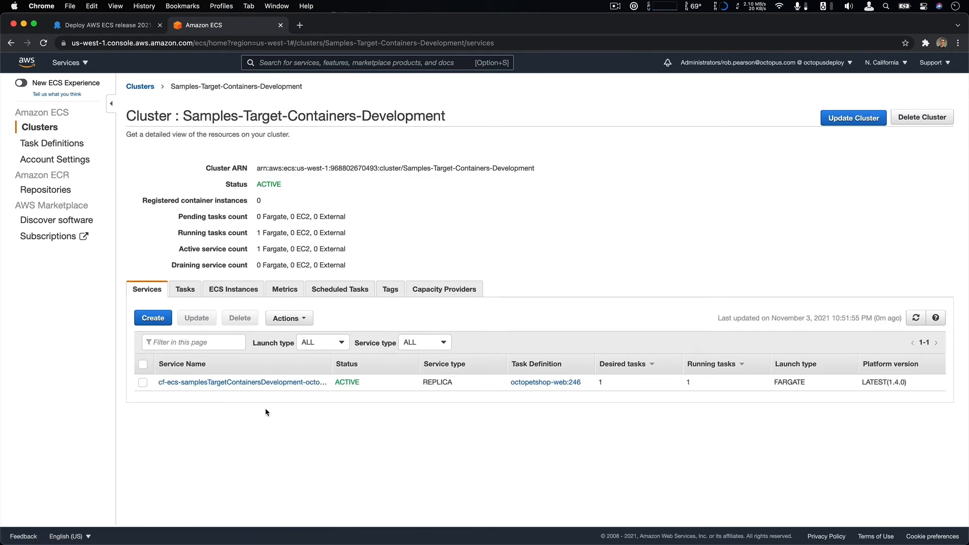
pyautogui.moveTo(360, 376)
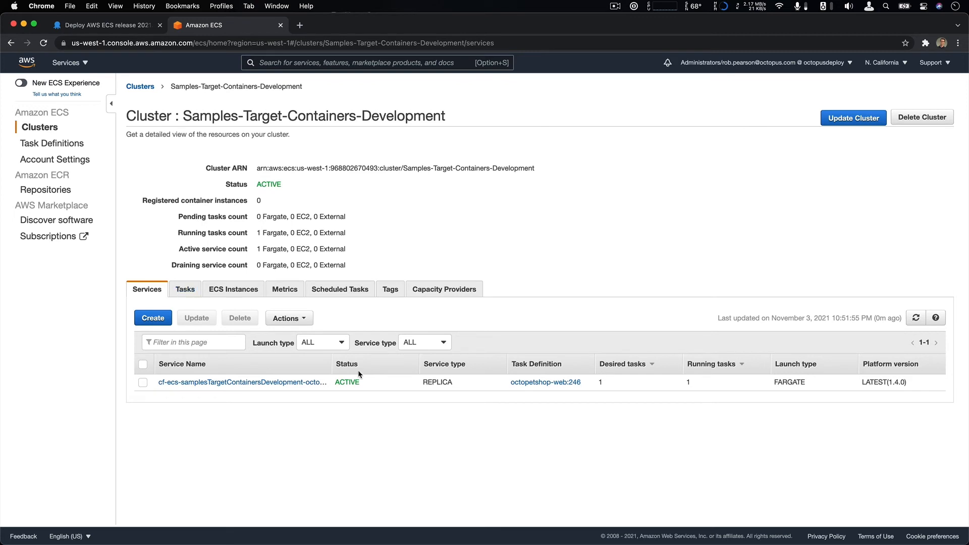
pyautogui.click(185, 289)
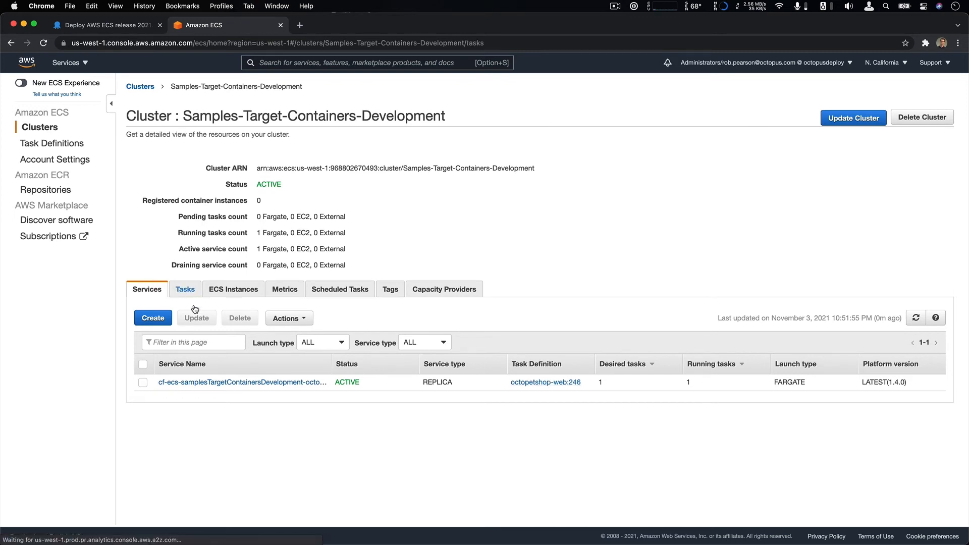
pyautogui.click(185, 289)
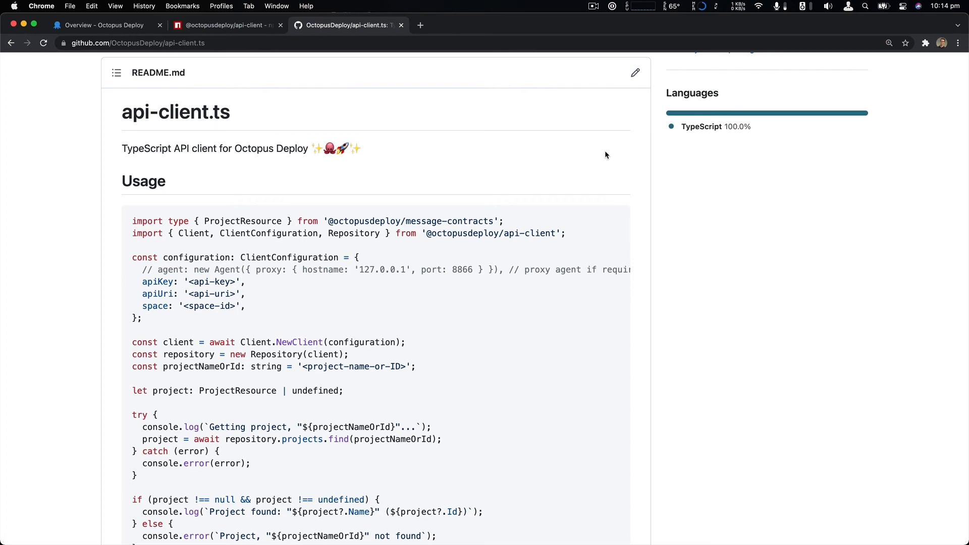
# - Scroll back to the top of the api-client.ts repository page on GitHub
pyautogui.scroll(3)
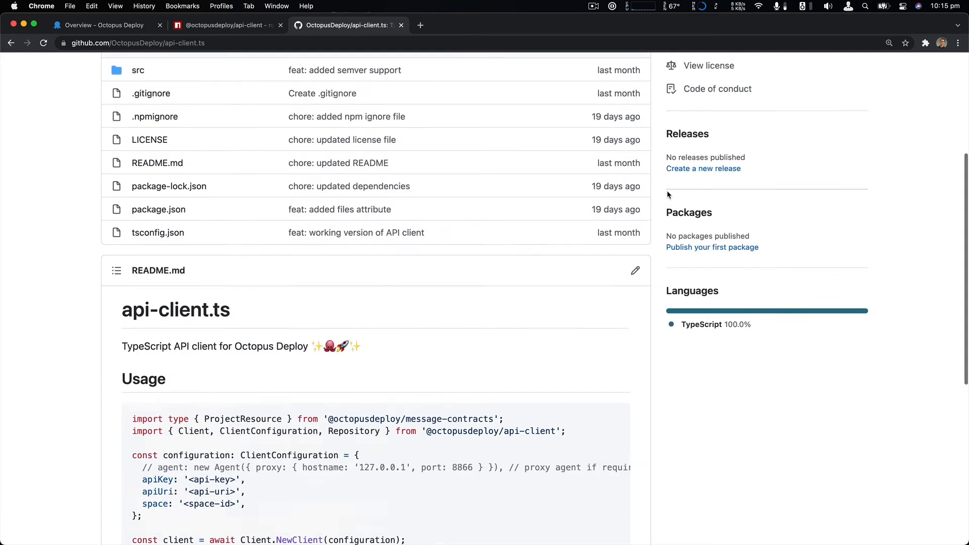
pyautogui.scroll(3)
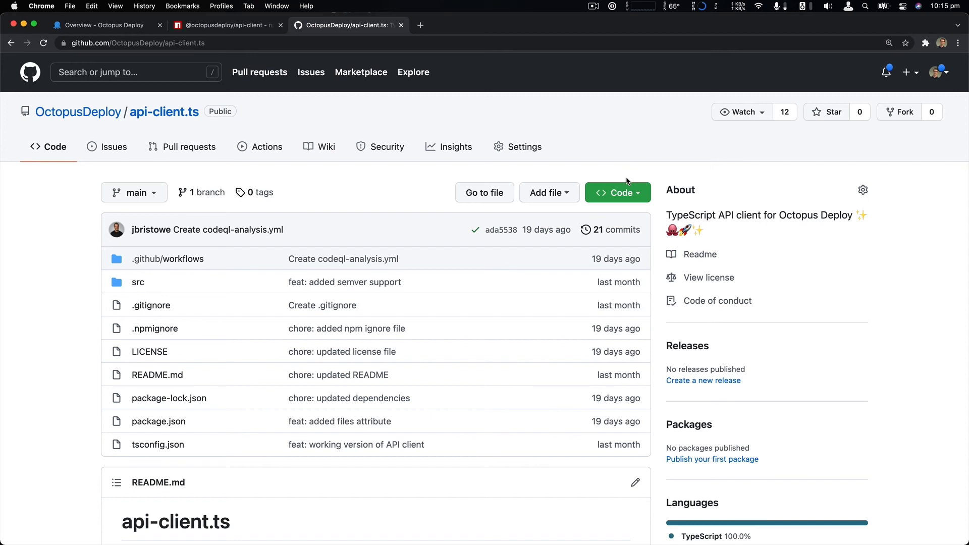
# - Show the process of the Restart ECS Tasks in a Service runbook in Octopus Deploy
pyautogui.click(99, 26)
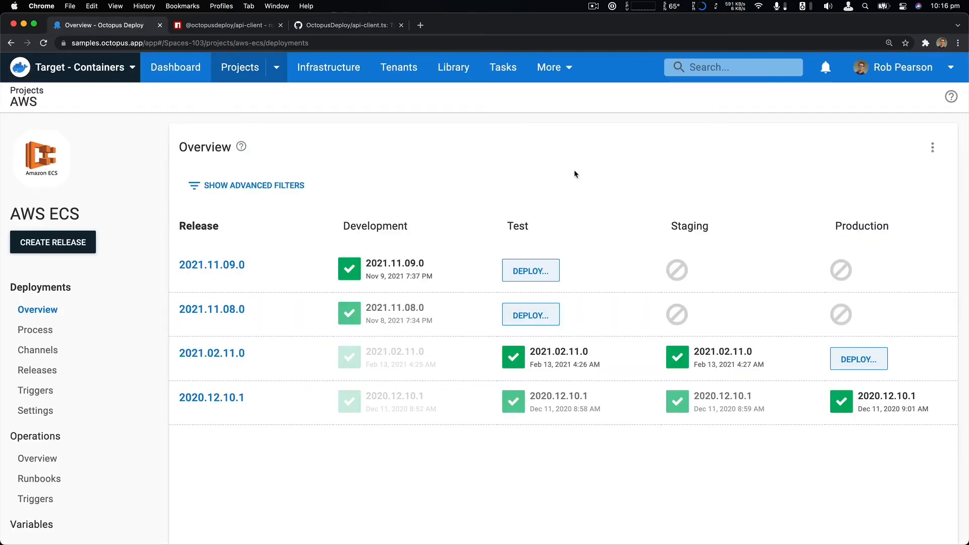
pyautogui.moveTo(240, 225)
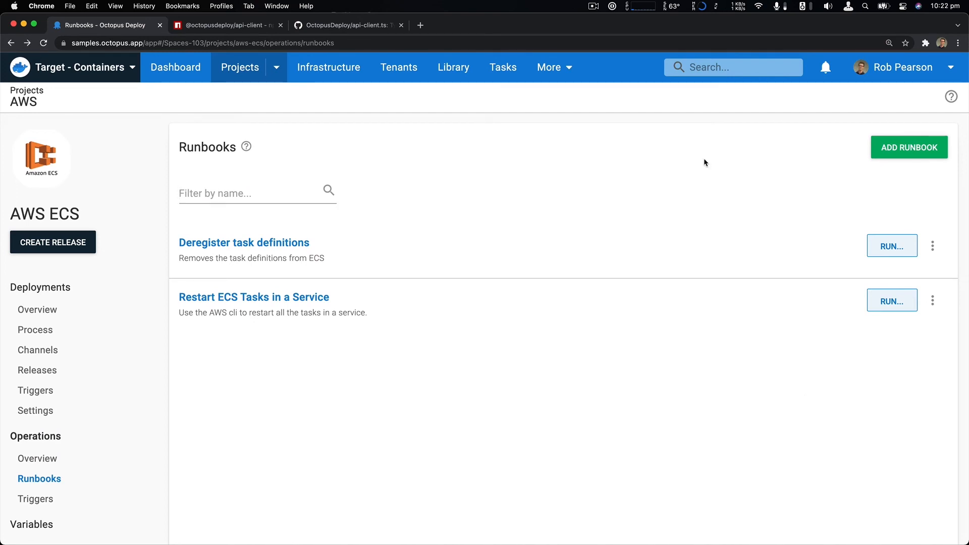
pyautogui.moveTo(450, 274)
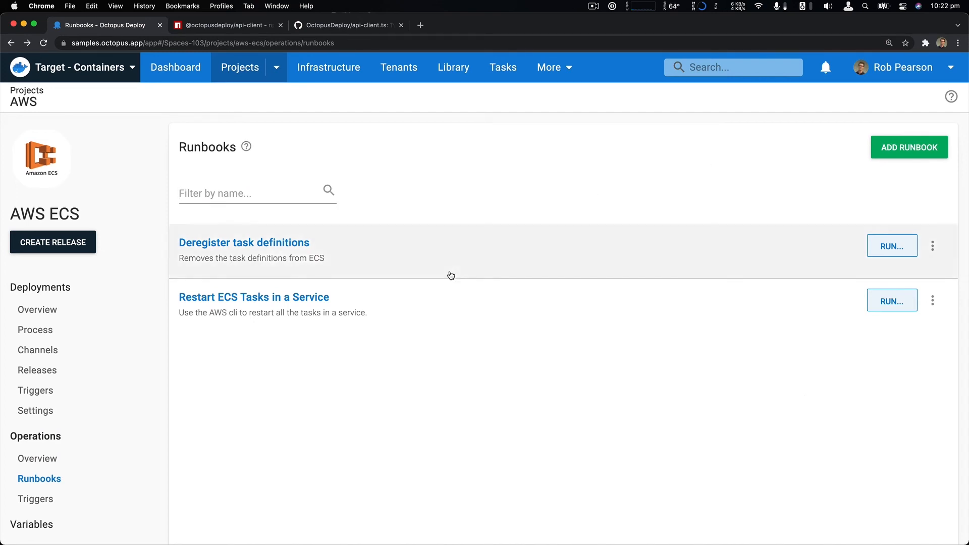
pyautogui.click(254, 296)
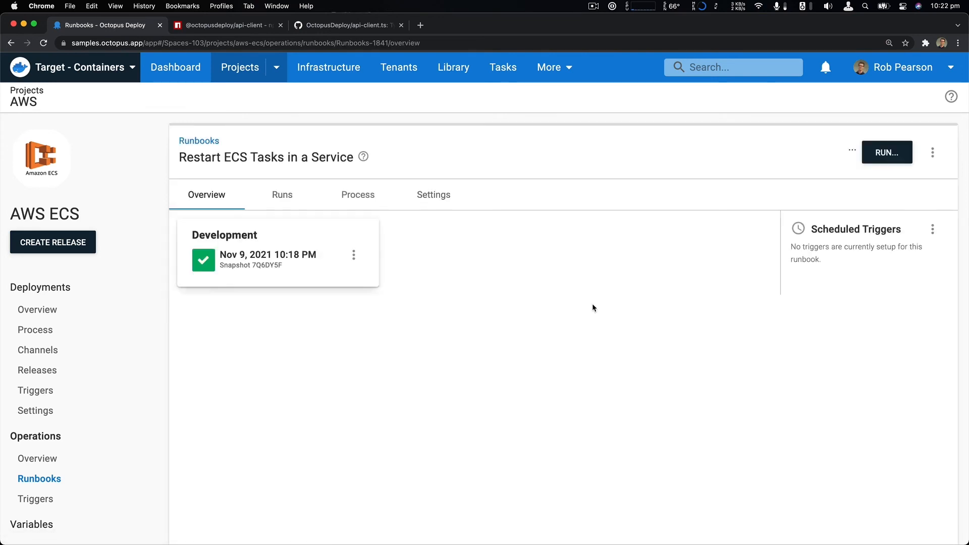
pyautogui.click(357, 195)
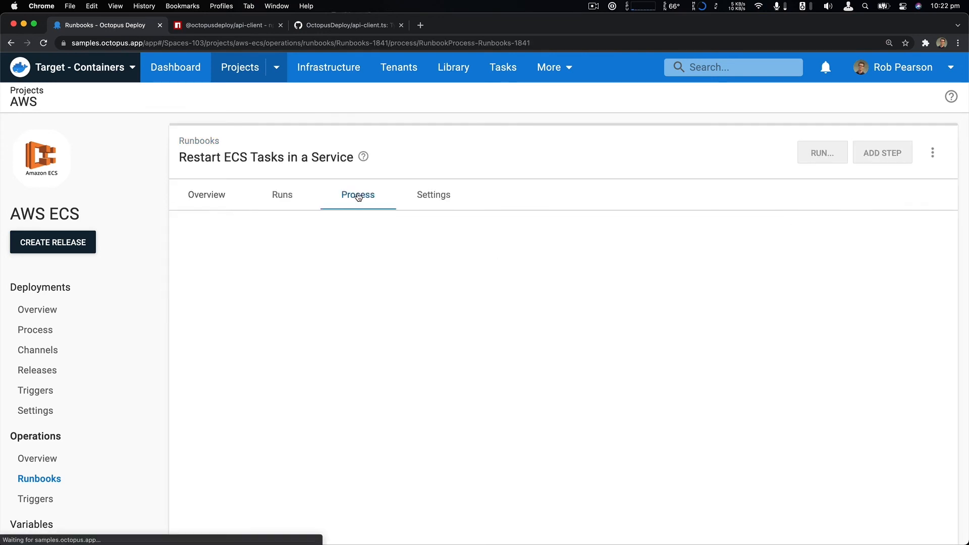
pyautogui.click(358, 195)
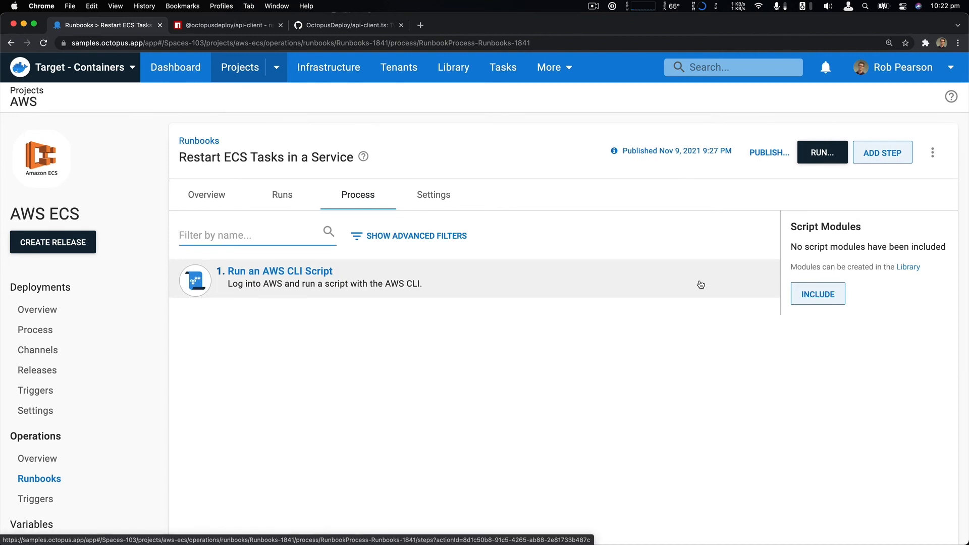
pyautogui.moveTo(314, 271)
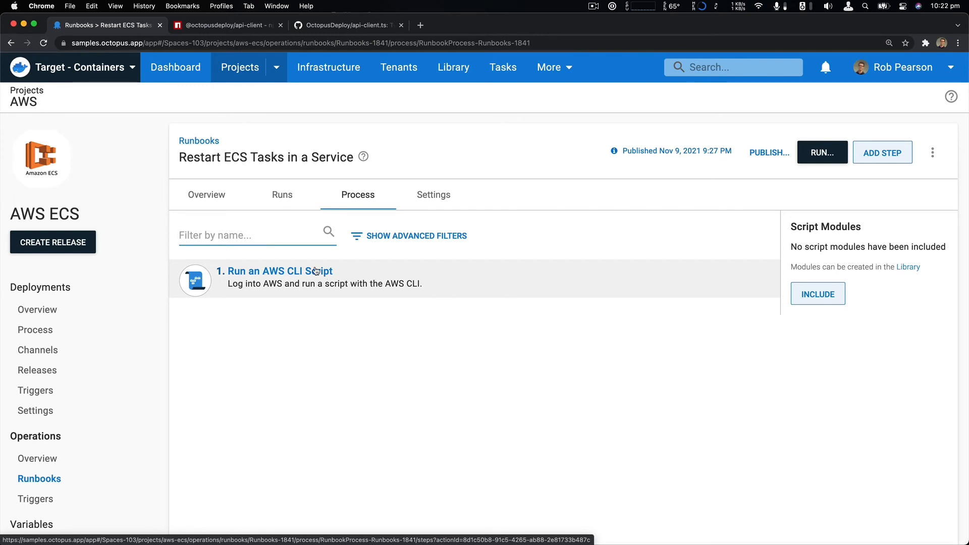
# - Inspect the Run an AWS CLI Script step and its inline Bash script forcing a new ECS deployment
pyautogui.click(279, 271)
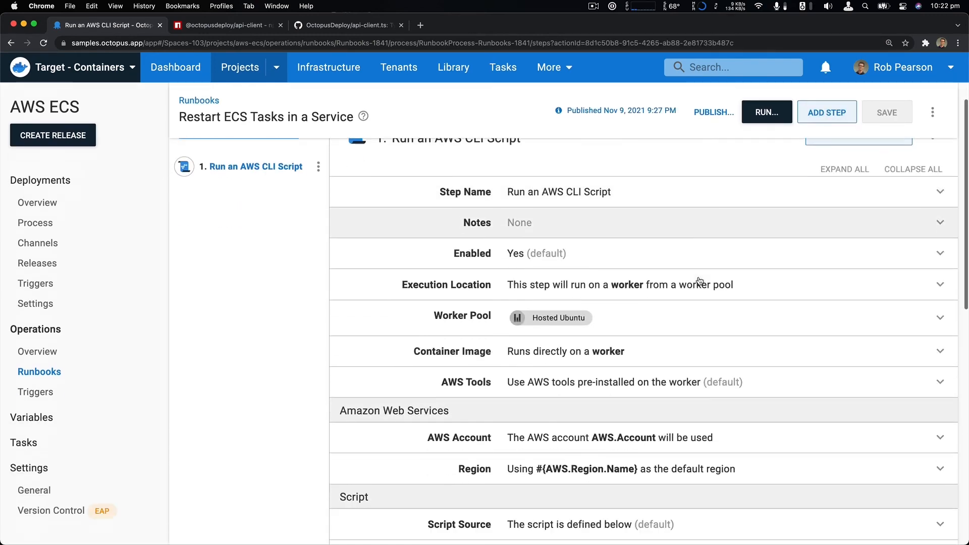
pyautogui.scroll(-3)
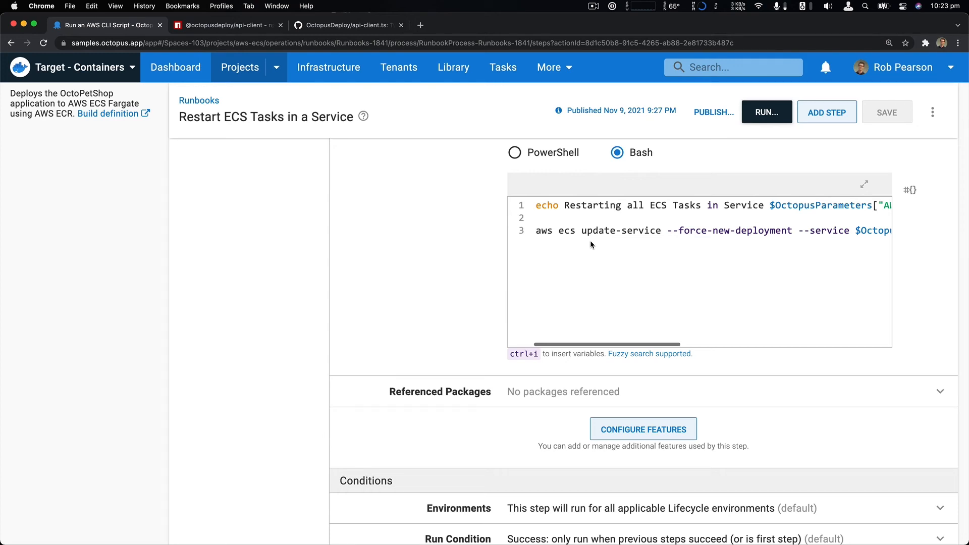
pyautogui.scroll(3)
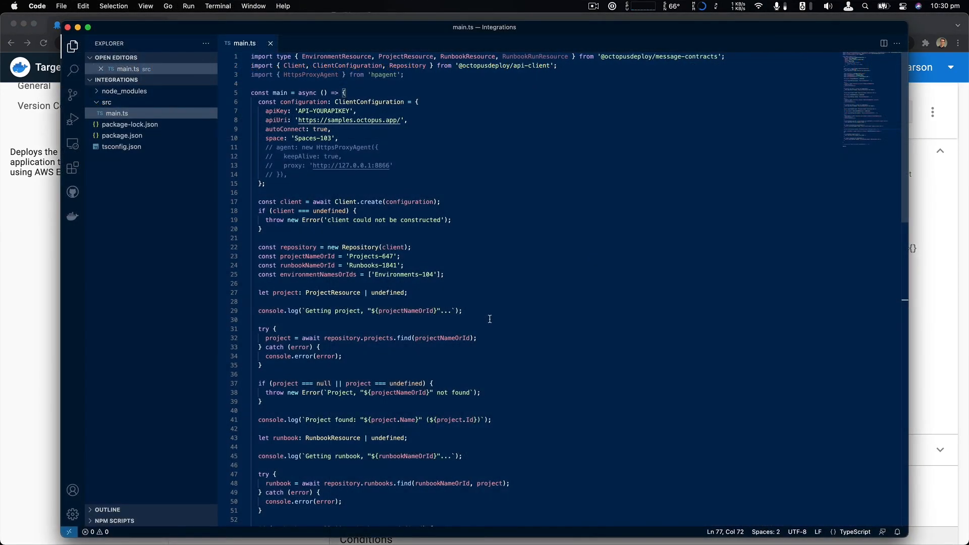
pyautogui.moveTo(470, 128)
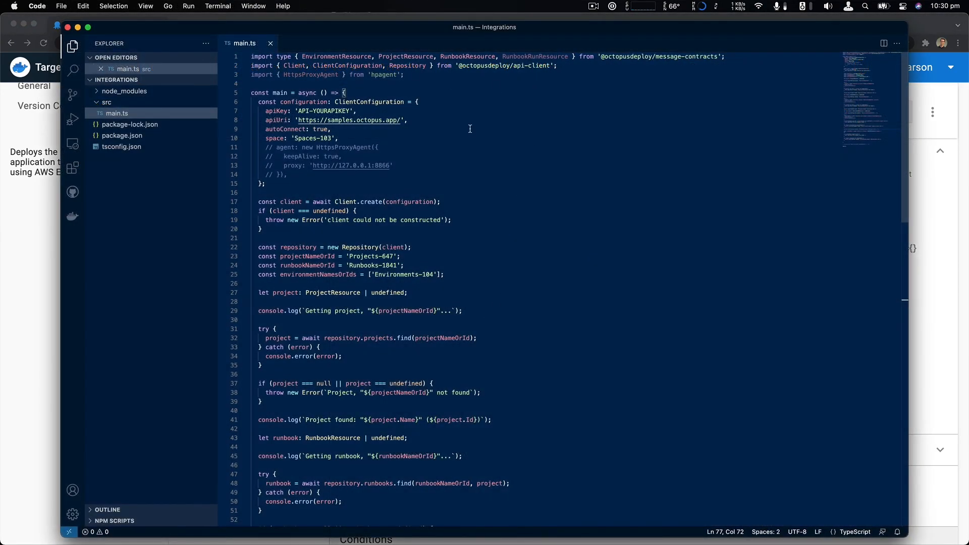
pyautogui.moveTo(554, 241)
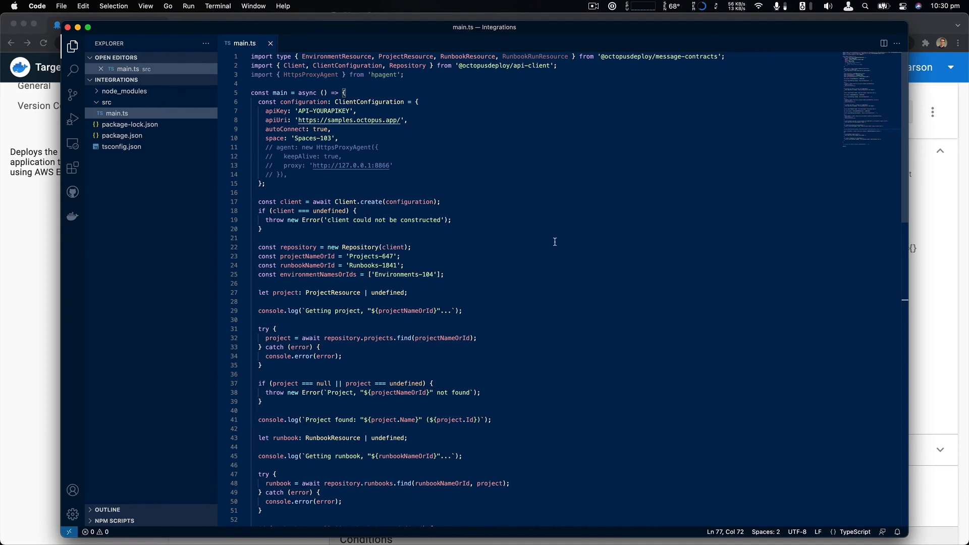
# - Scroll through main.ts down to the runWithParameters call that runs the runbook
pyautogui.scroll(-3)
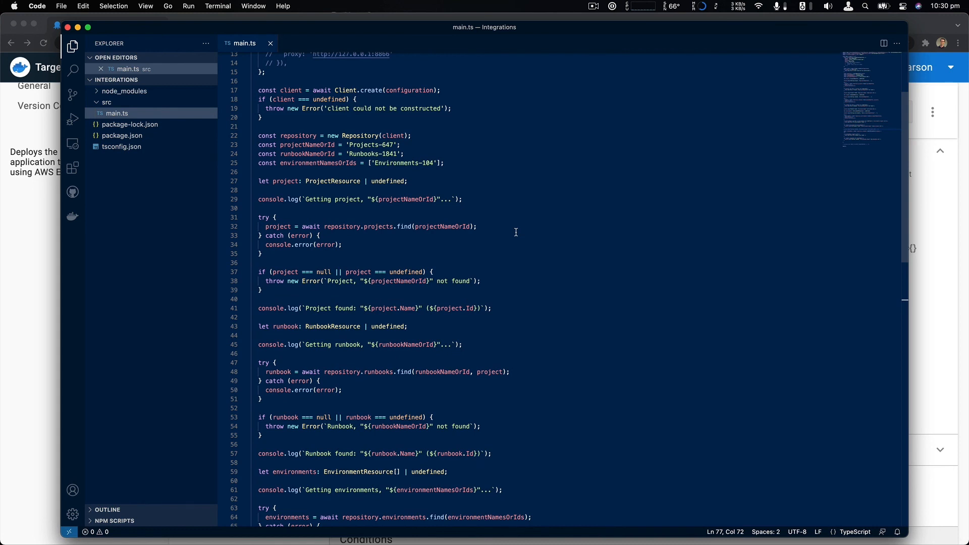
pyautogui.scroll(-3)
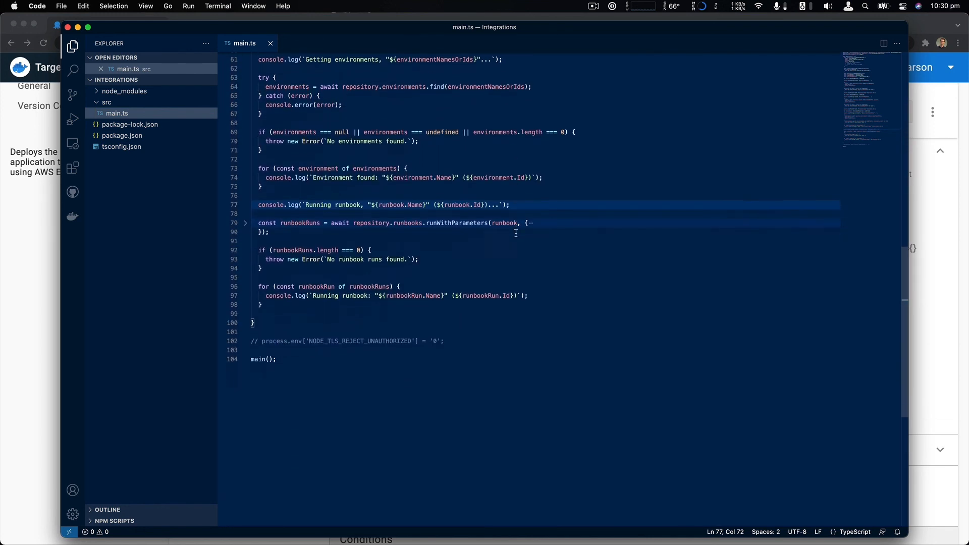
pyautogui.moveTo(547, 225)
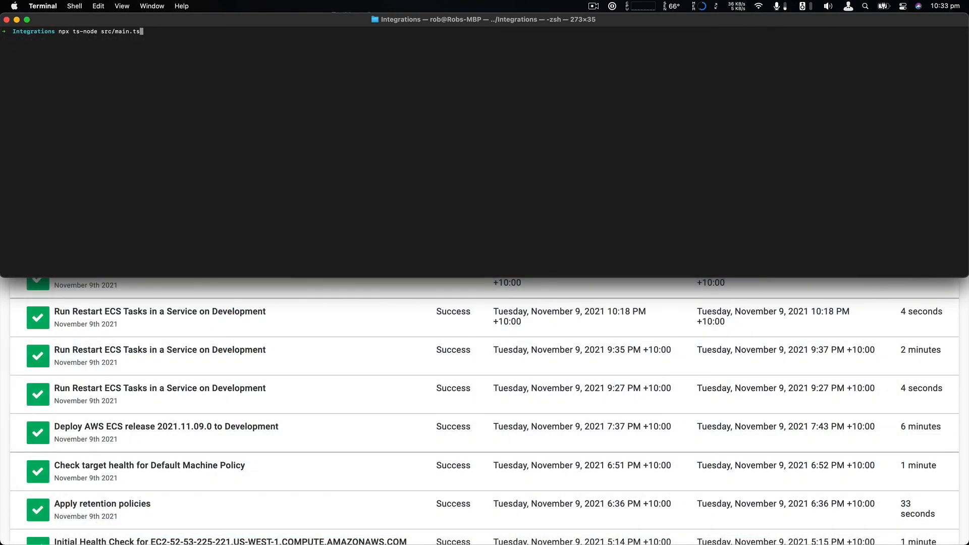
# - Run npx ts-node src/main.ts, check the runbook run in Octopus Tasks, and return to its Terminal output
pyautogui.press('Return')
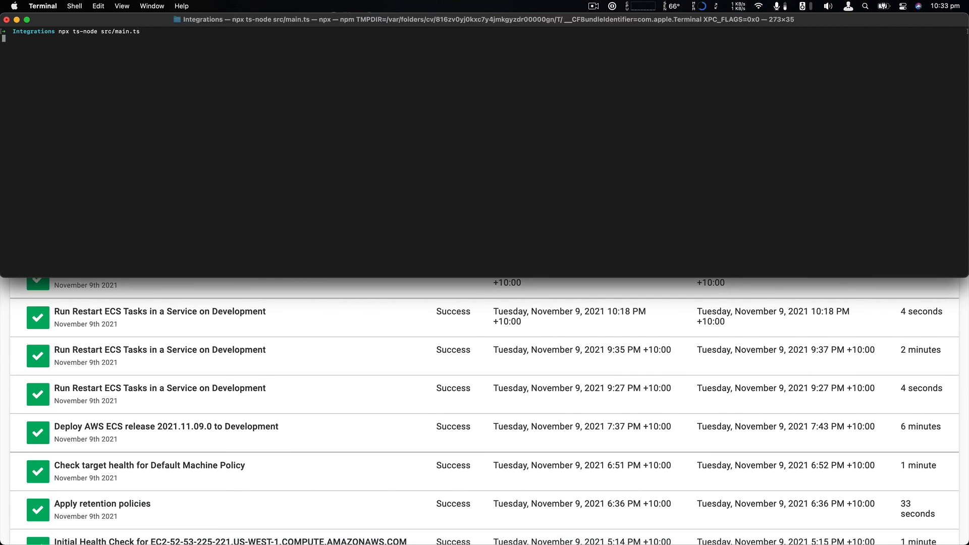
pyautogui.press('Return')
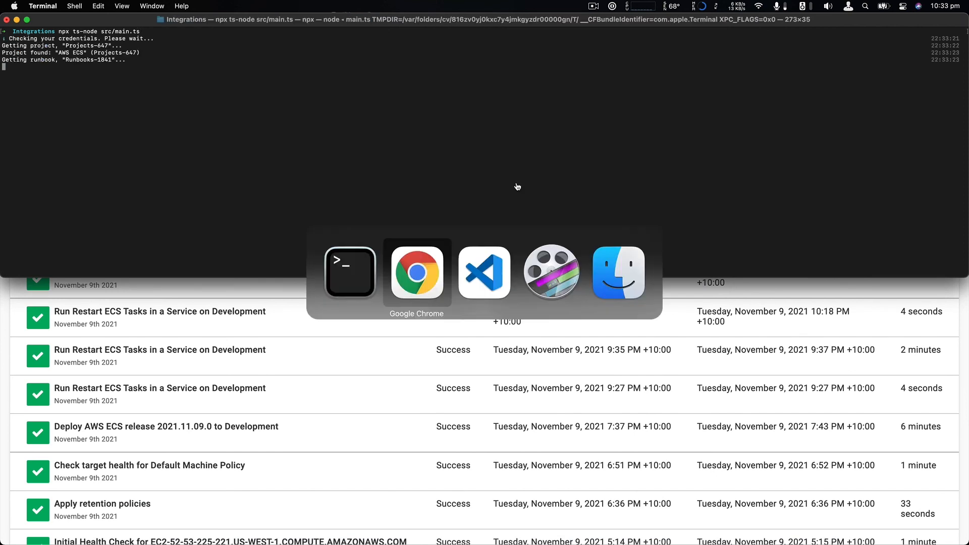
pyautogui.click(417, 272)
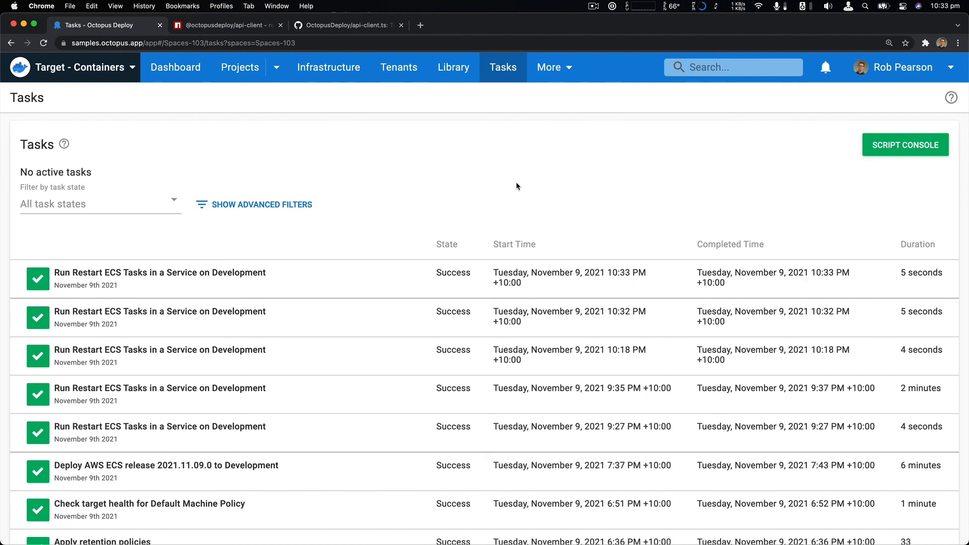
pyautogui.click(551, 272)
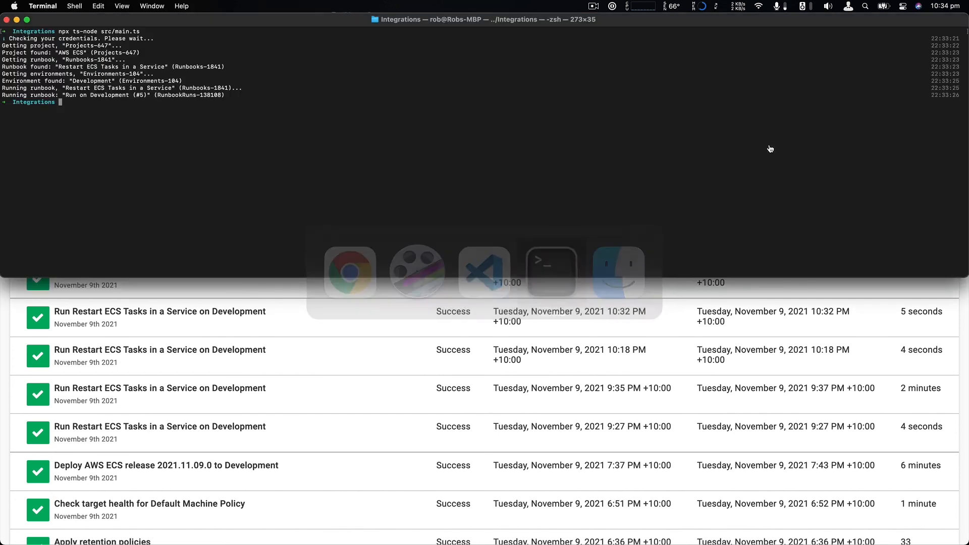